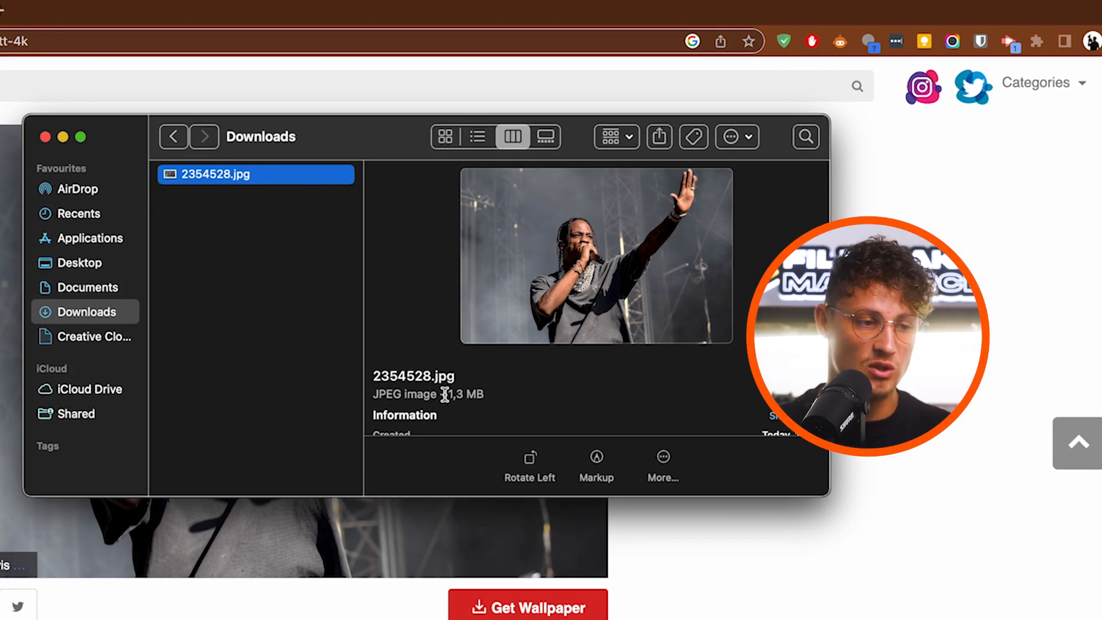
mouse_move(98, 569)
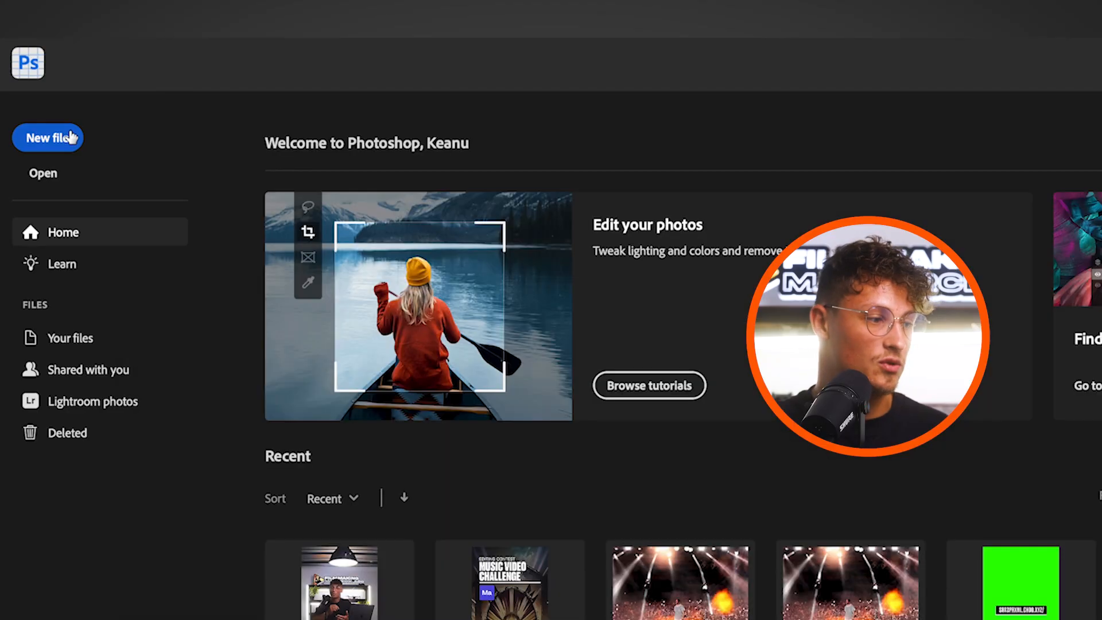
Create a new 7000 × 7000 px document named BASE
click(47, 138)
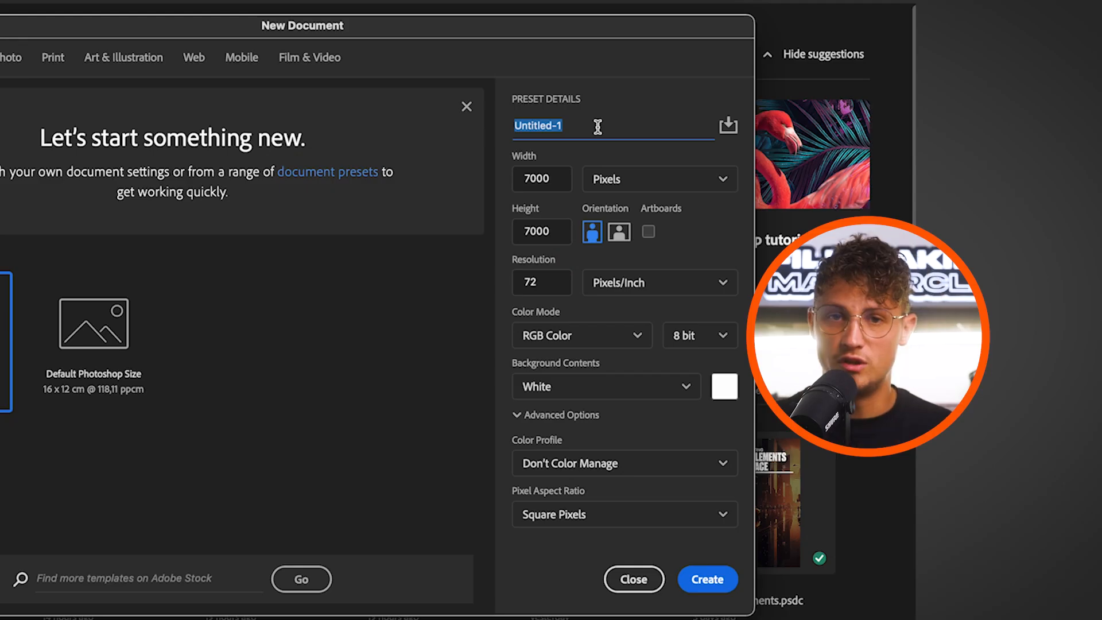
text(BASE)
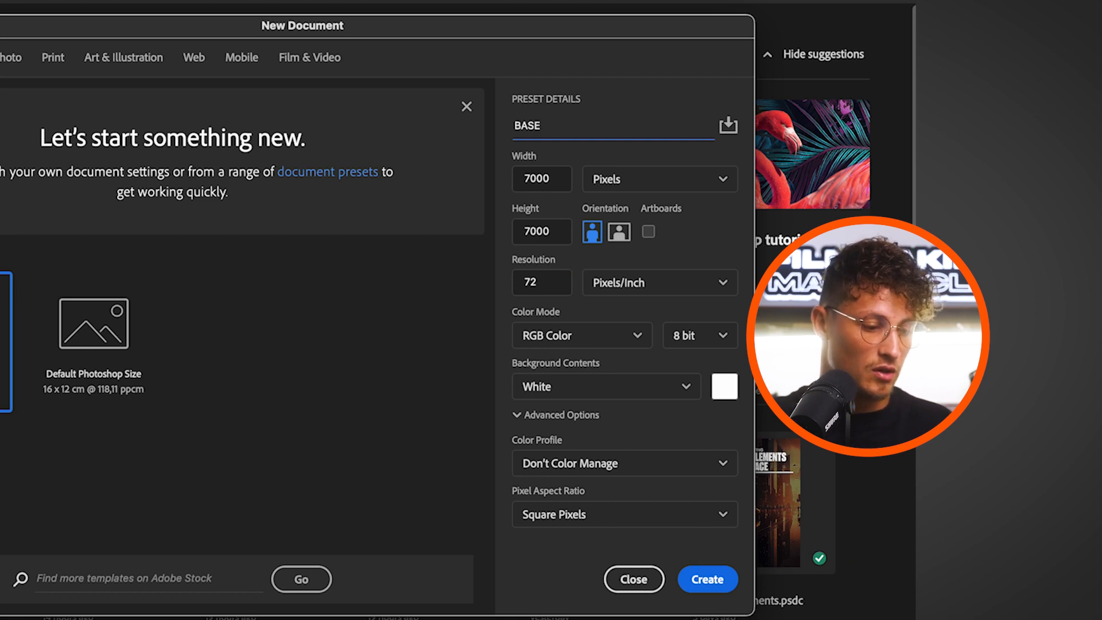
click(706, 579)
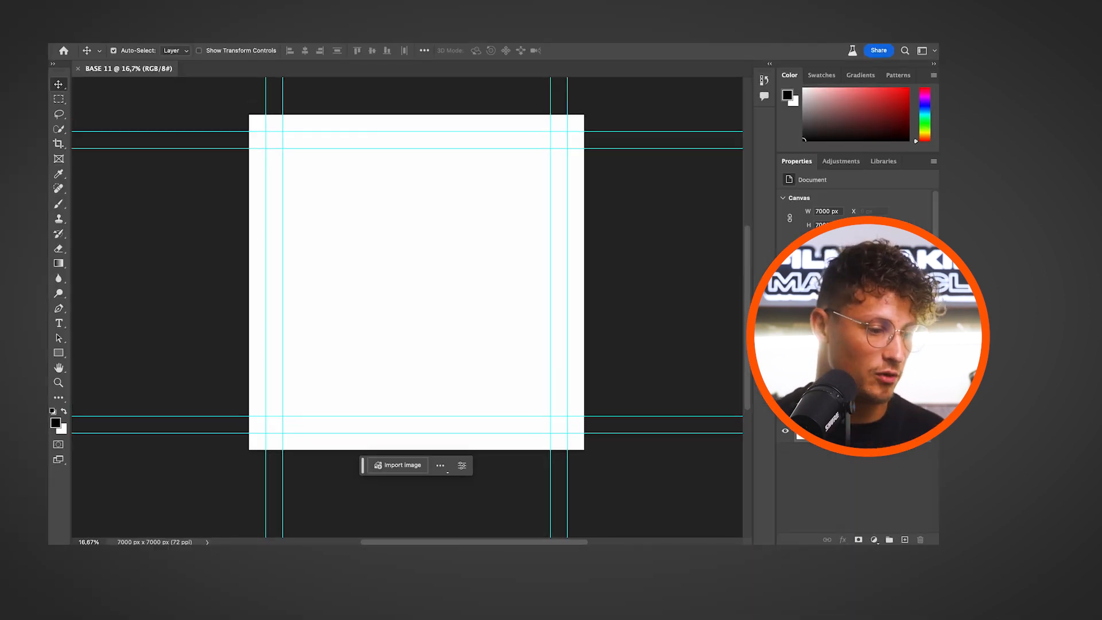
Place the concert photo and generative-fill the empty canvas with 'concert stage'
click(399, 465)
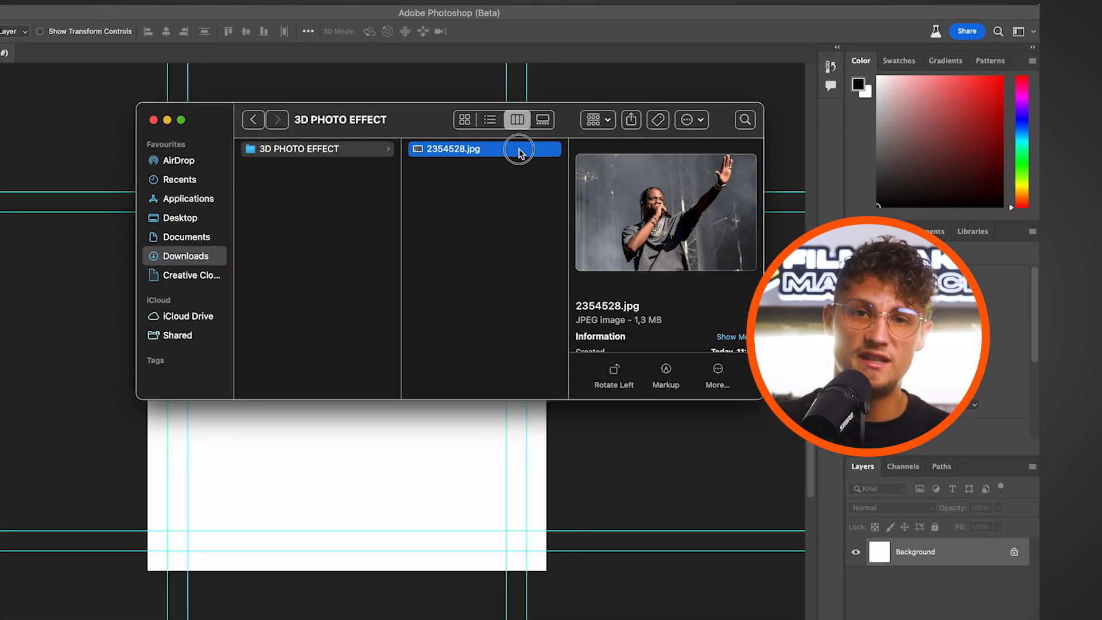
double_click(453, 149)
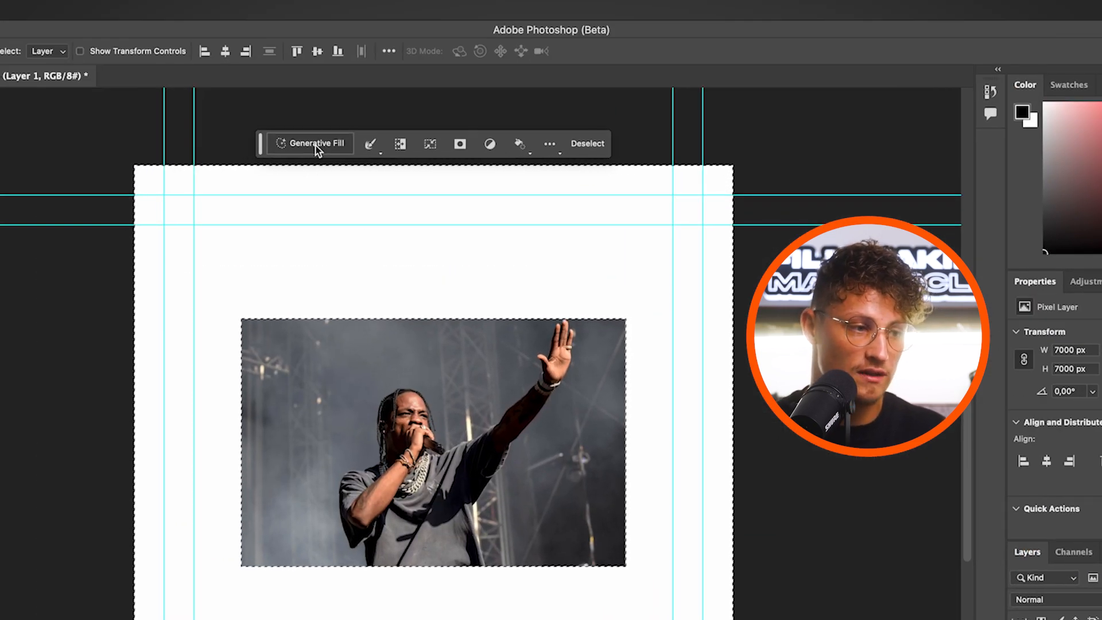
click(317, 143)
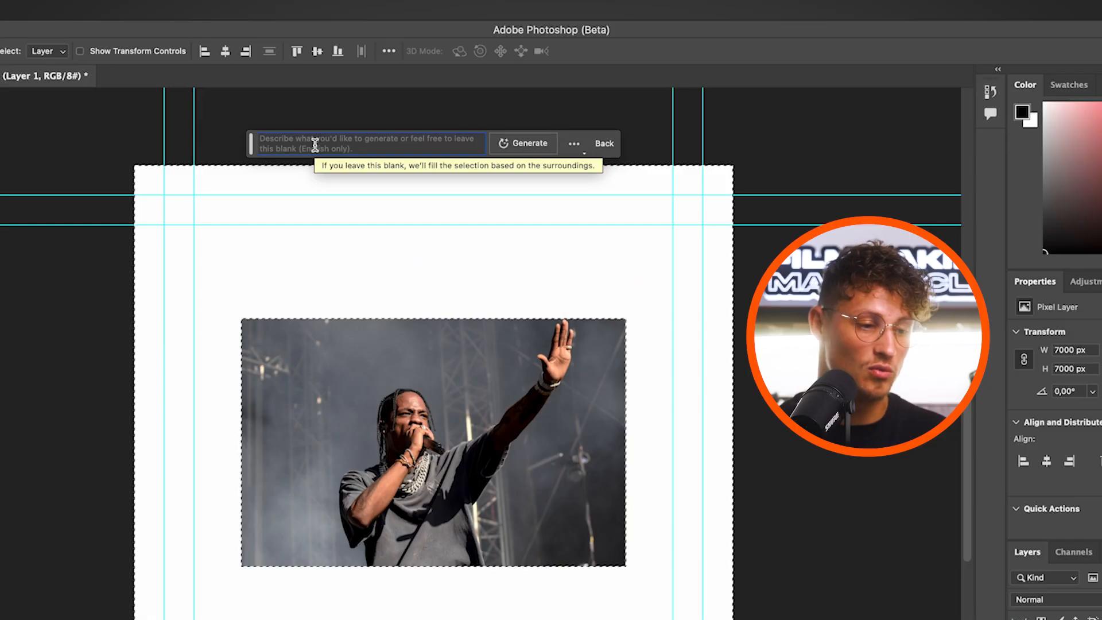
text(concert stage)
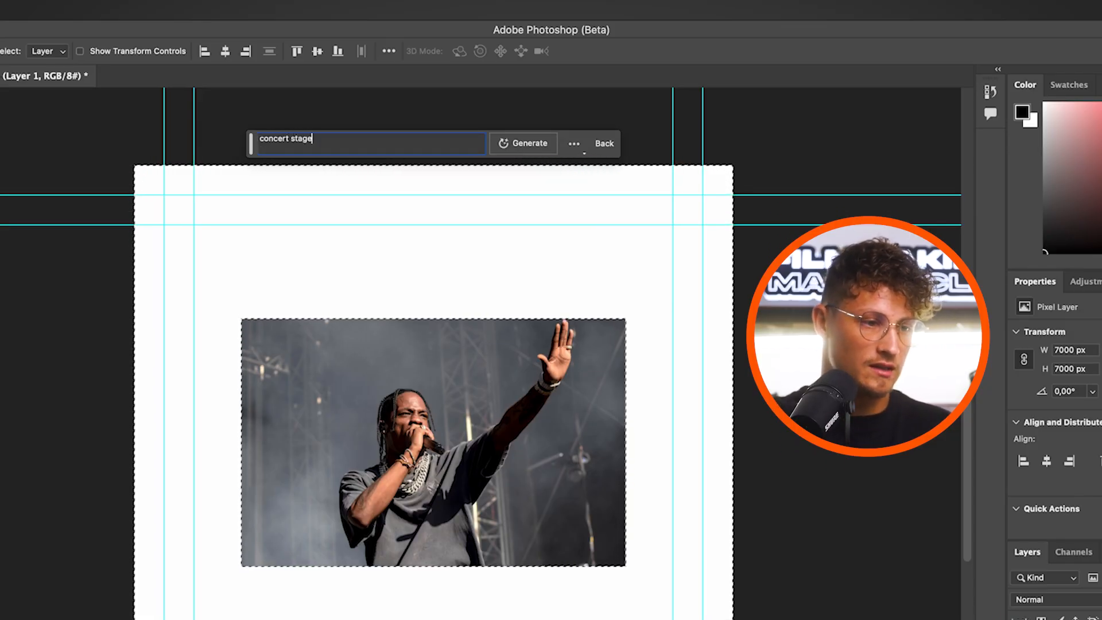
click(531, 144)
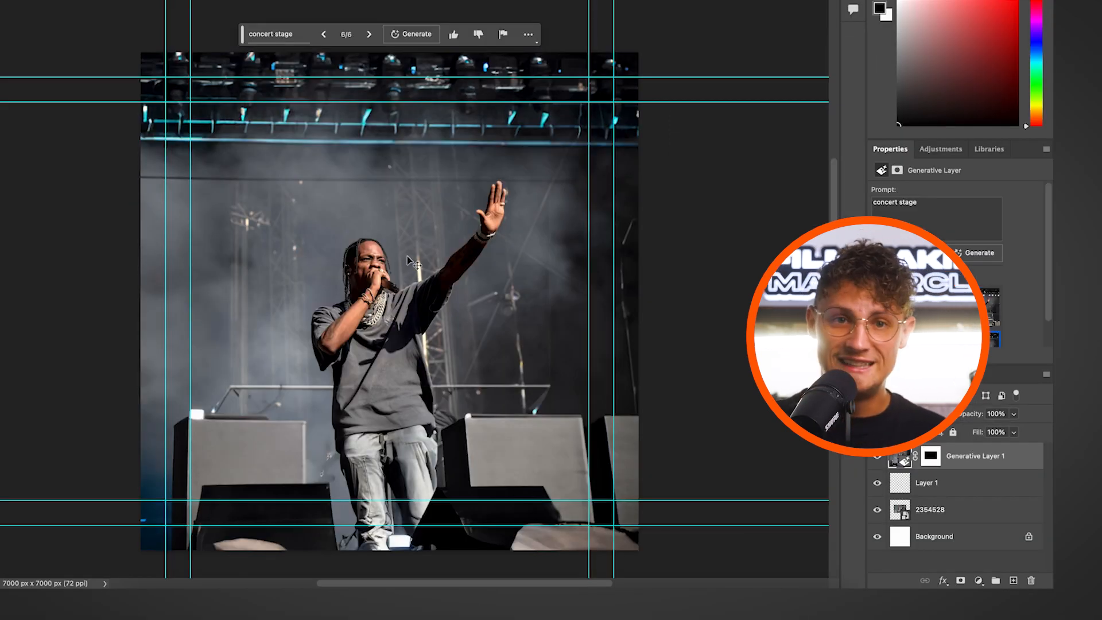
click(156, 40)
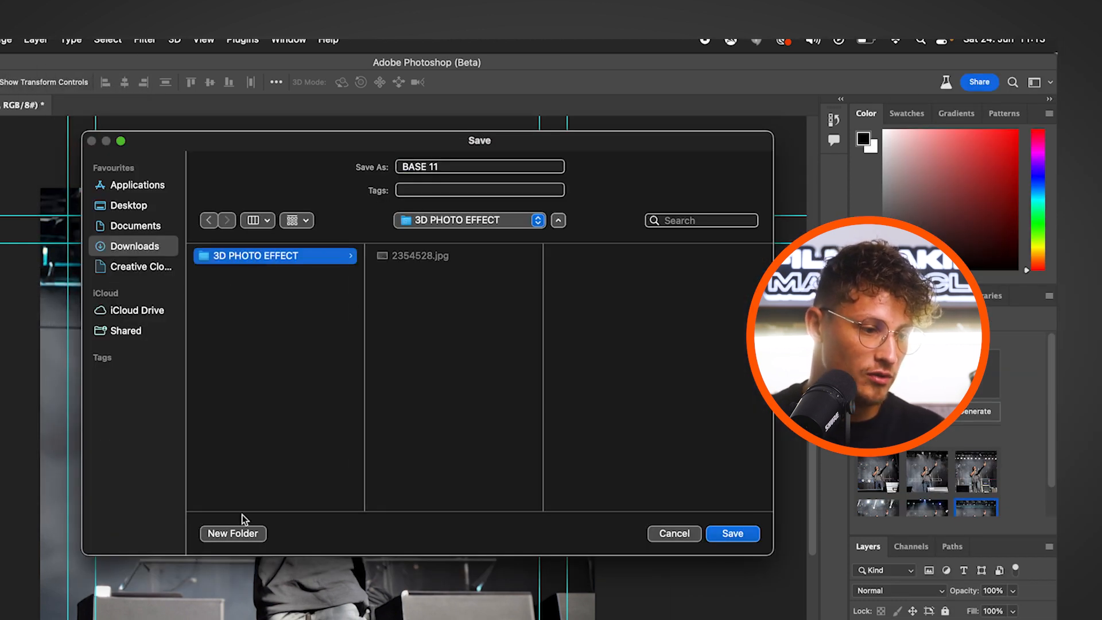
Create an EXPORT folder and save the image there as '1x1 BASE'
click(233, 533)
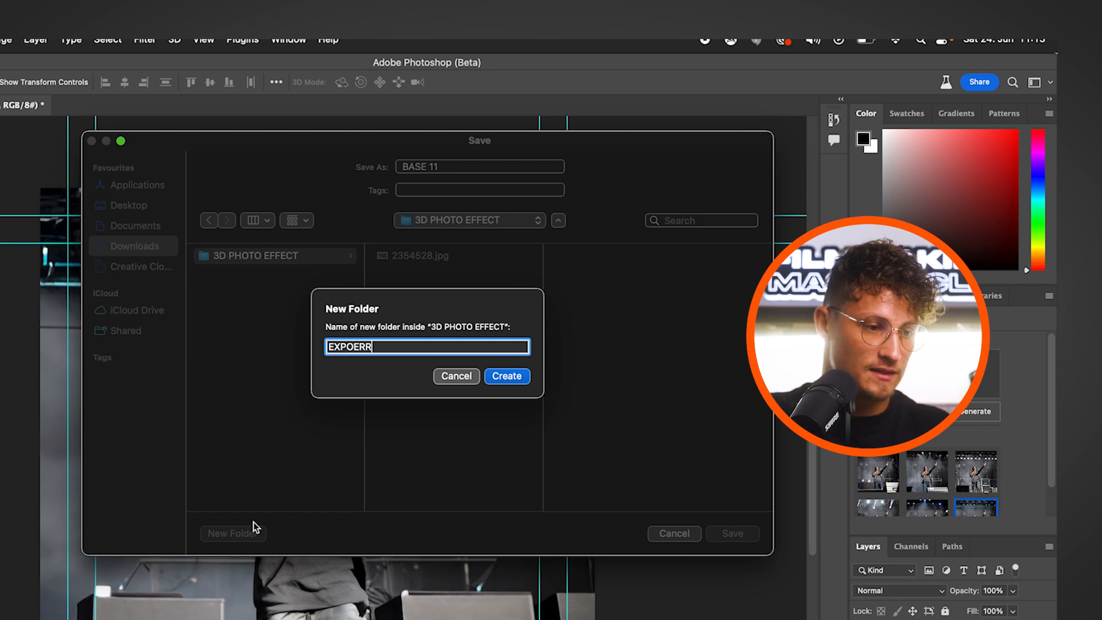
click(506, 376)
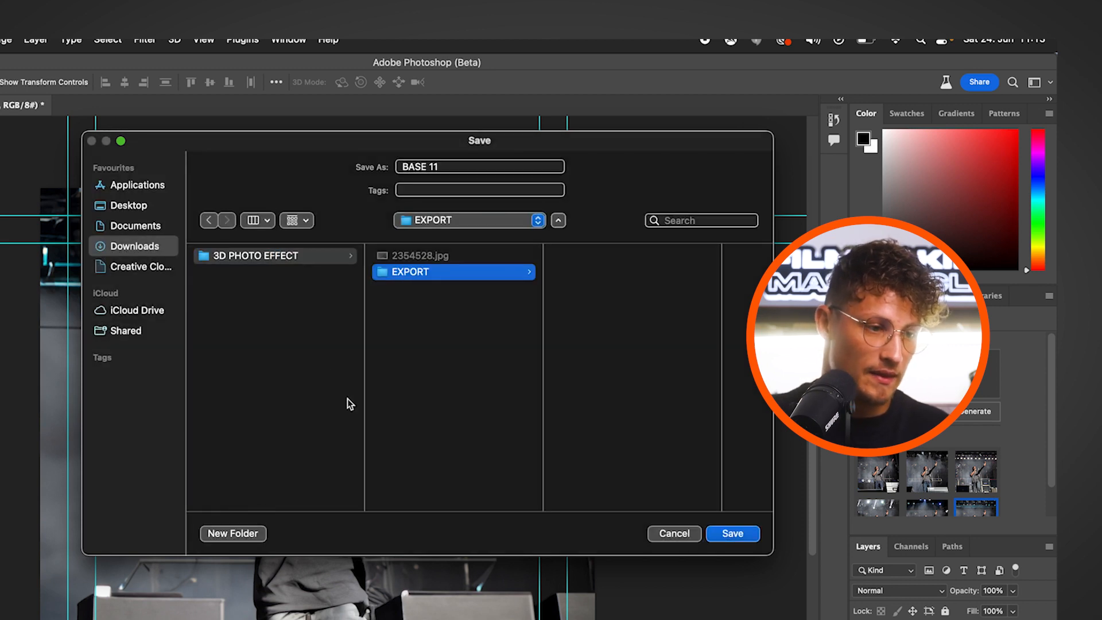
text(1x1 BASE)
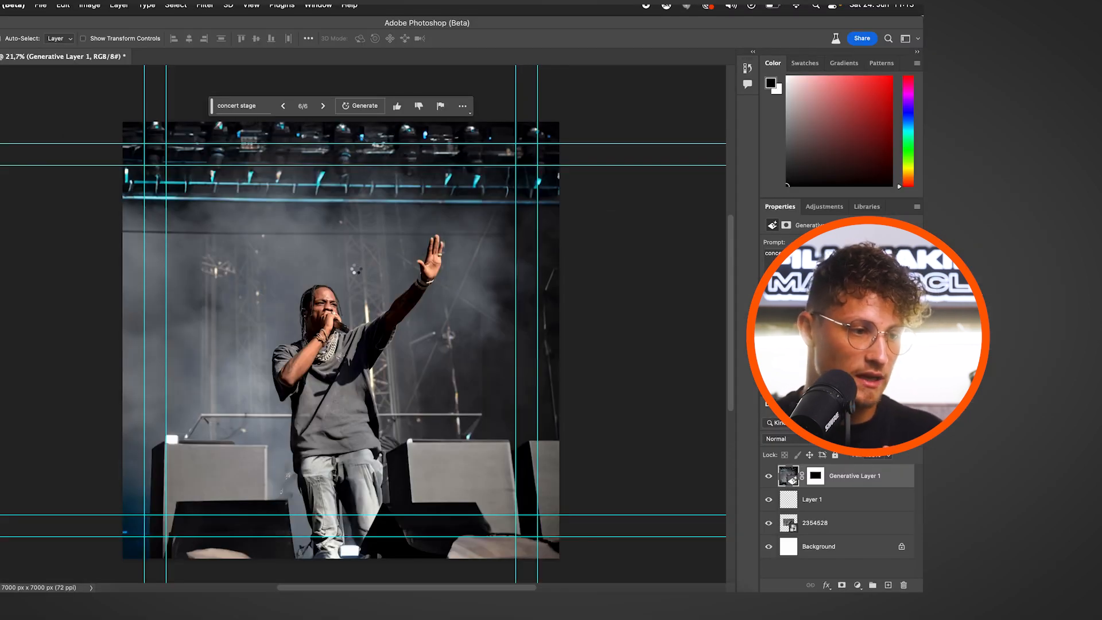
Open the exported 1x1 BASE image and refine a selection around the singer
click(40, 5)
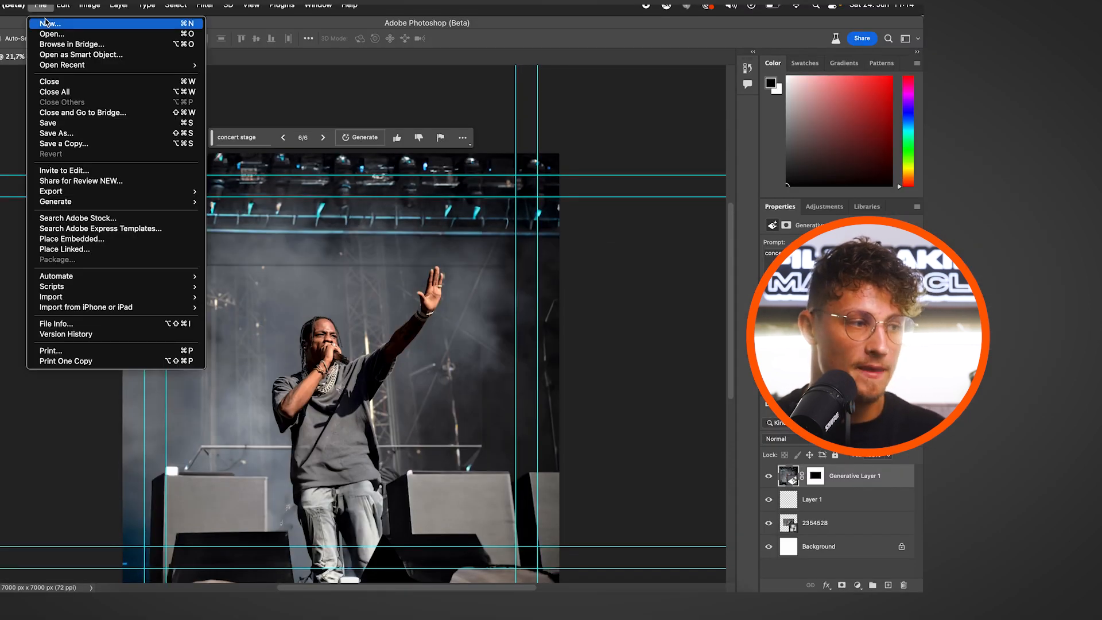
click(50, 34)
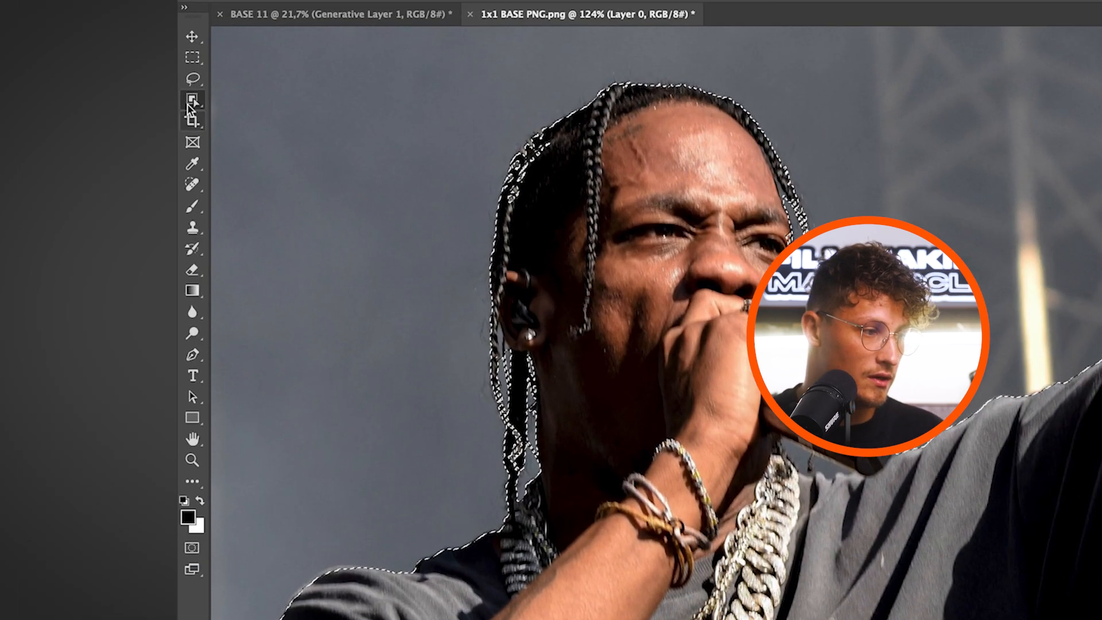
click(193, 100)
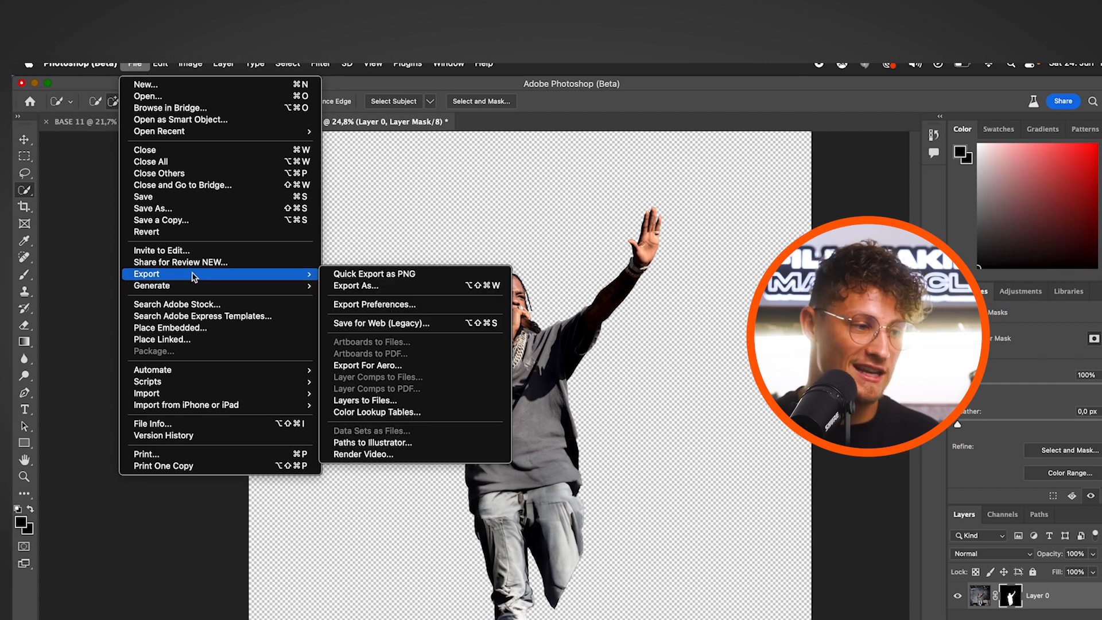
Quick-export the cut-out singer as a PNG file
click(356, 286)
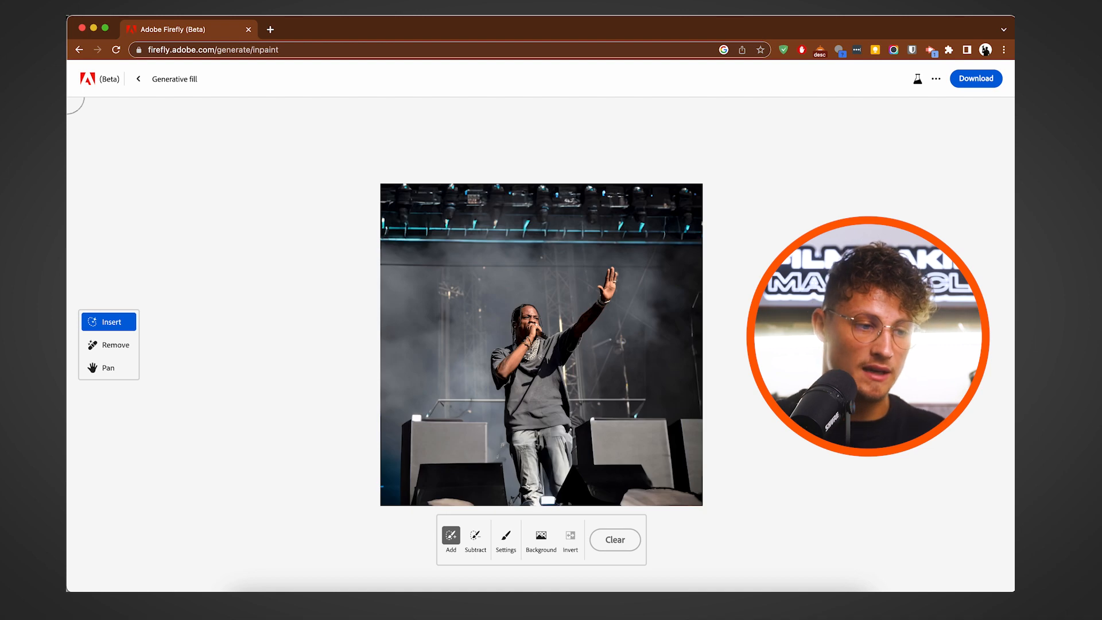
Brush out the singer with Firefly Remove and choose the first empty-stage variation
click(115, 344)
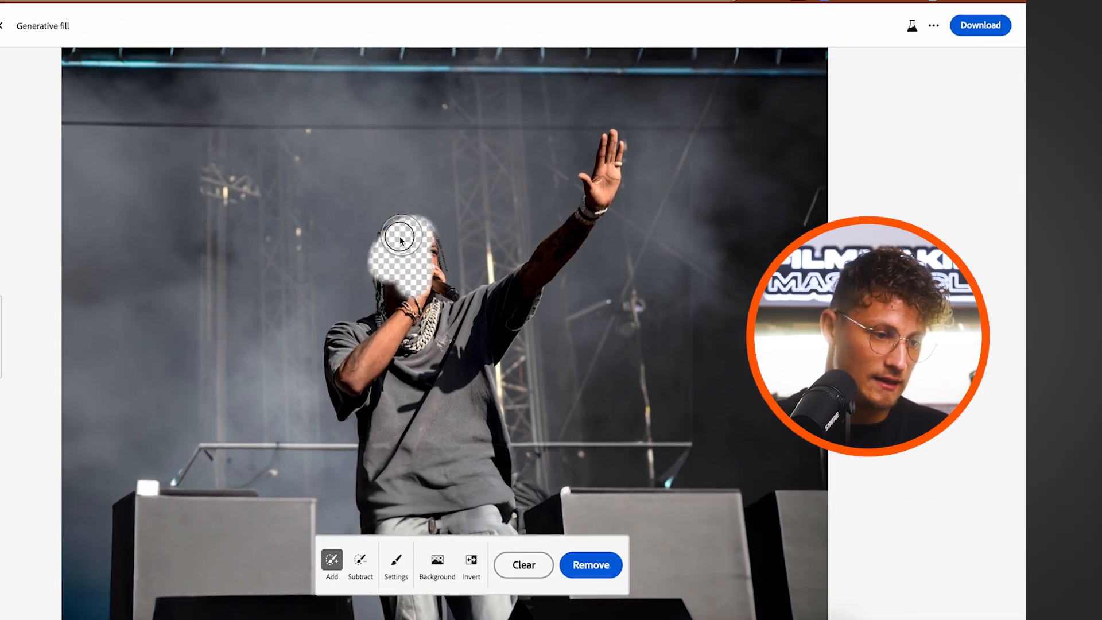
drag(402, 239, 423, 298)
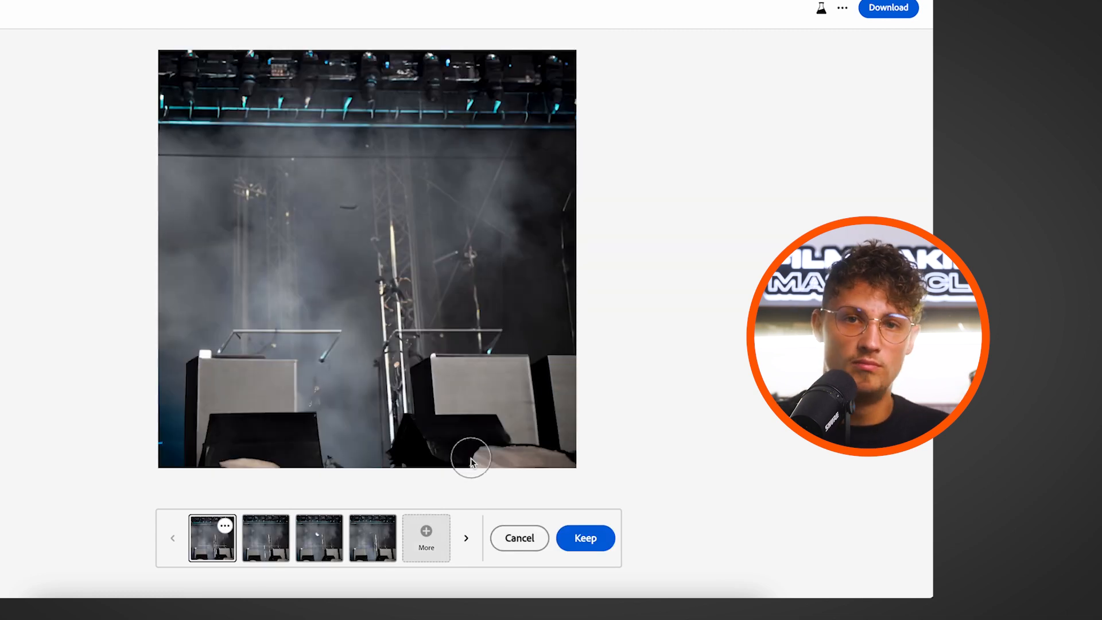
click(319, 537)
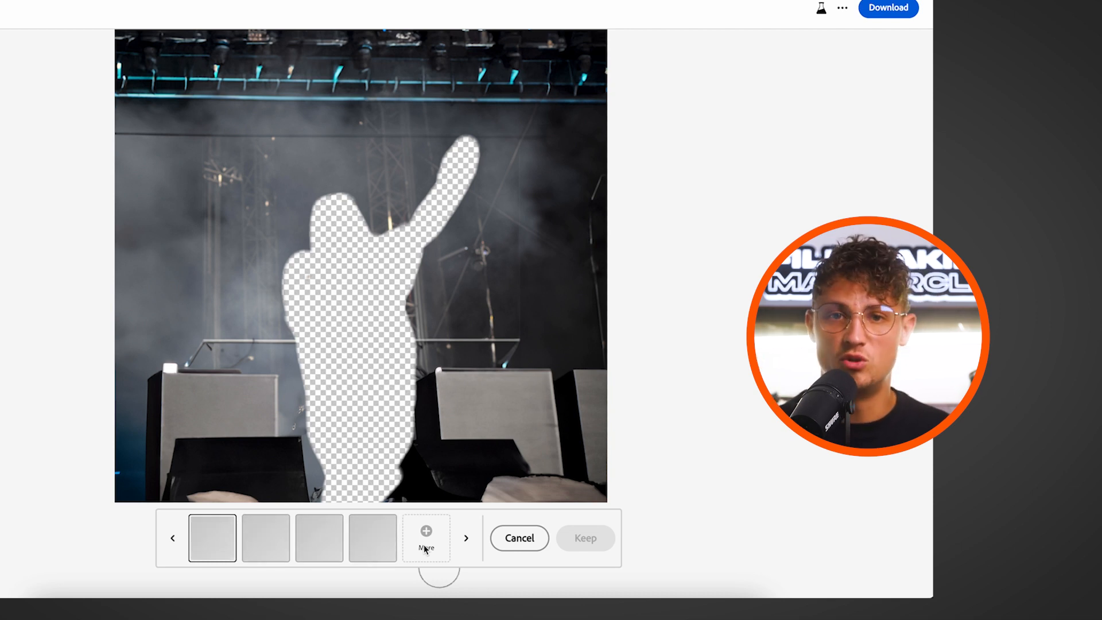
click(319, 538)
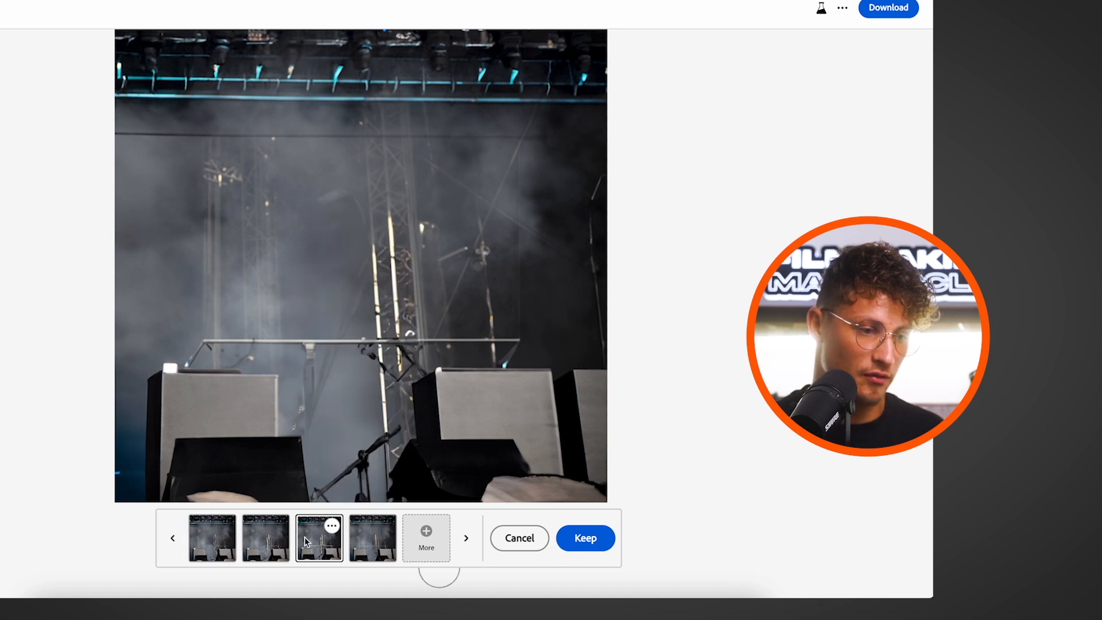
click(212, 537)
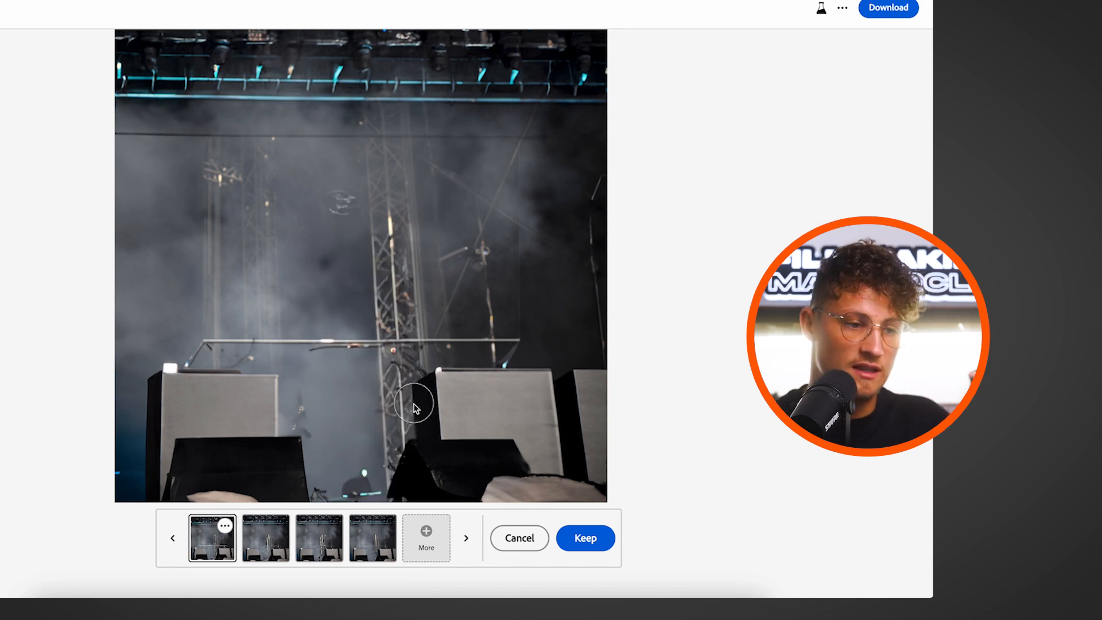
click(584, 537)
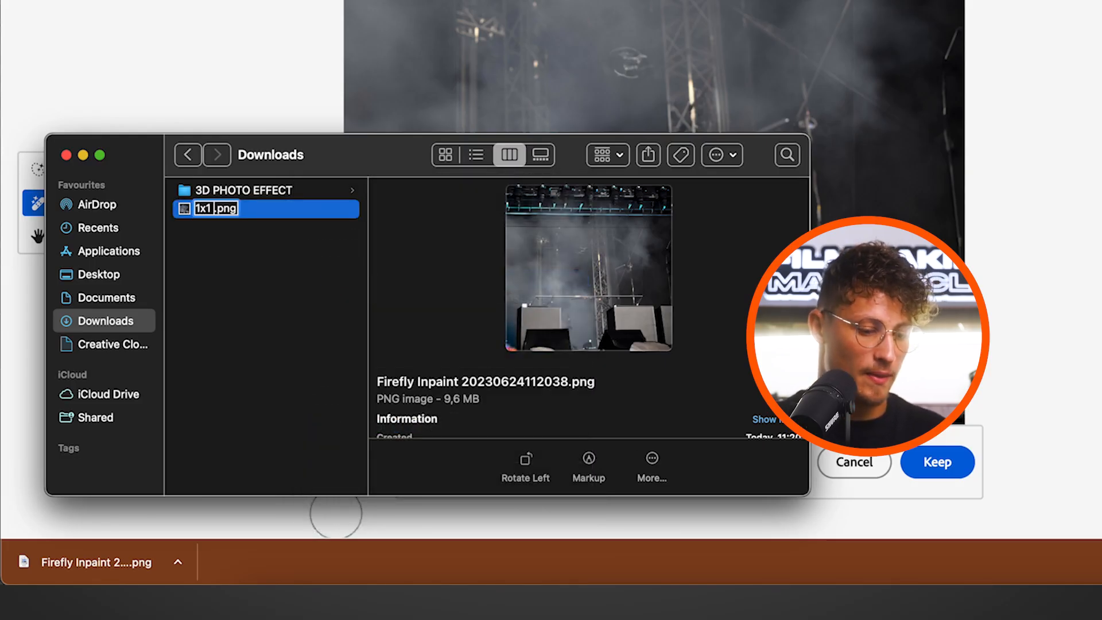
Rename the downloaded Firefly image to '1x1 CLEAN PLATE'
text(CLEAN PLA)
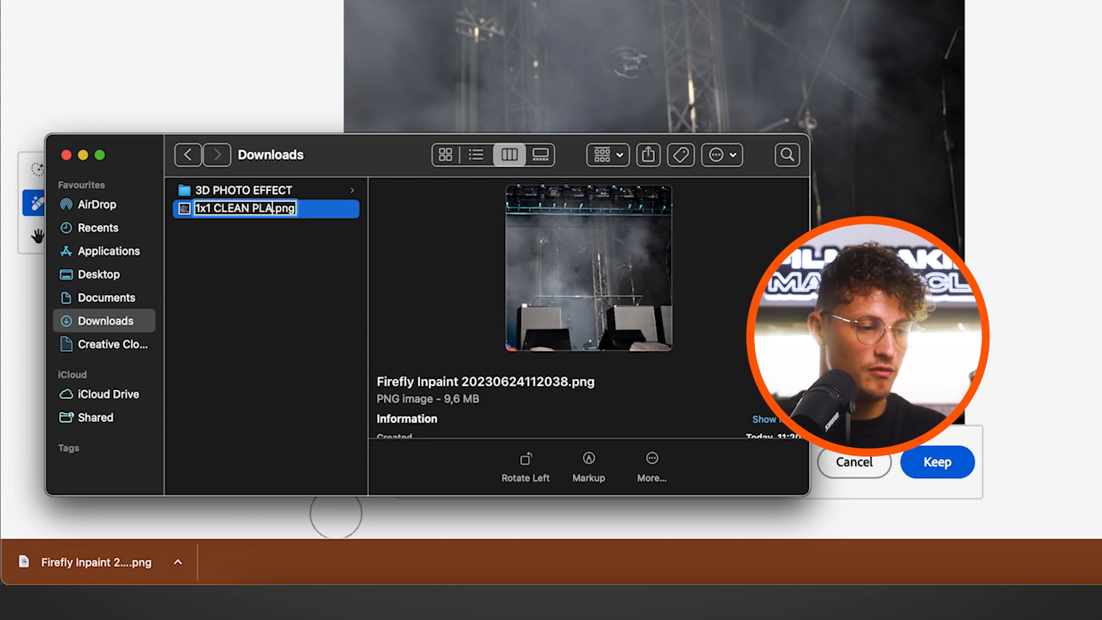
key(Return)
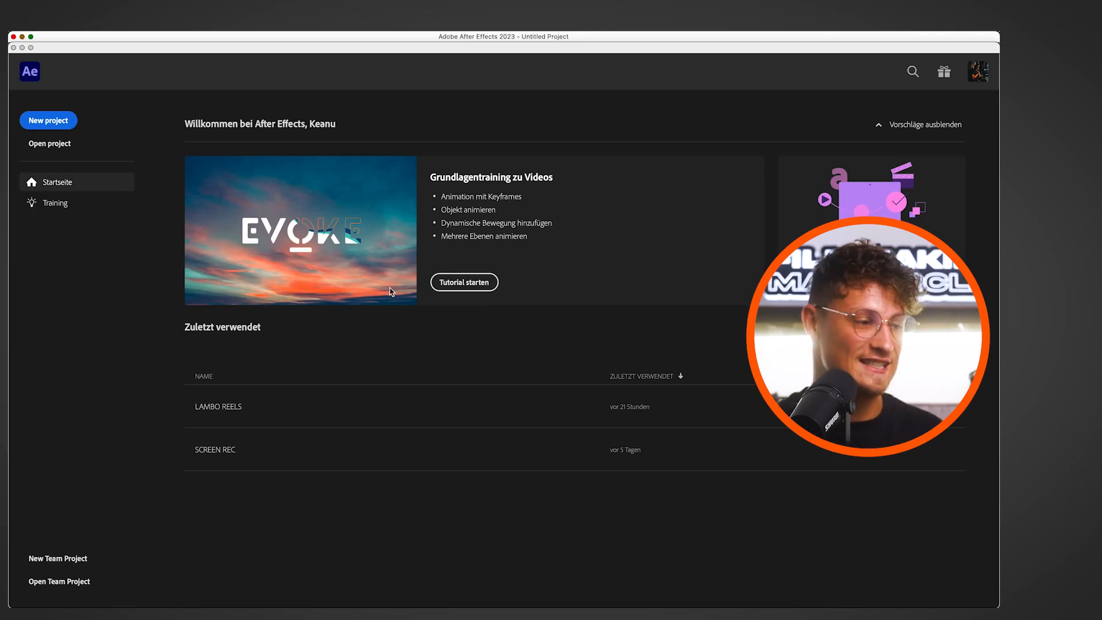
Start a blank After Effects project and save it
click(47, 120)
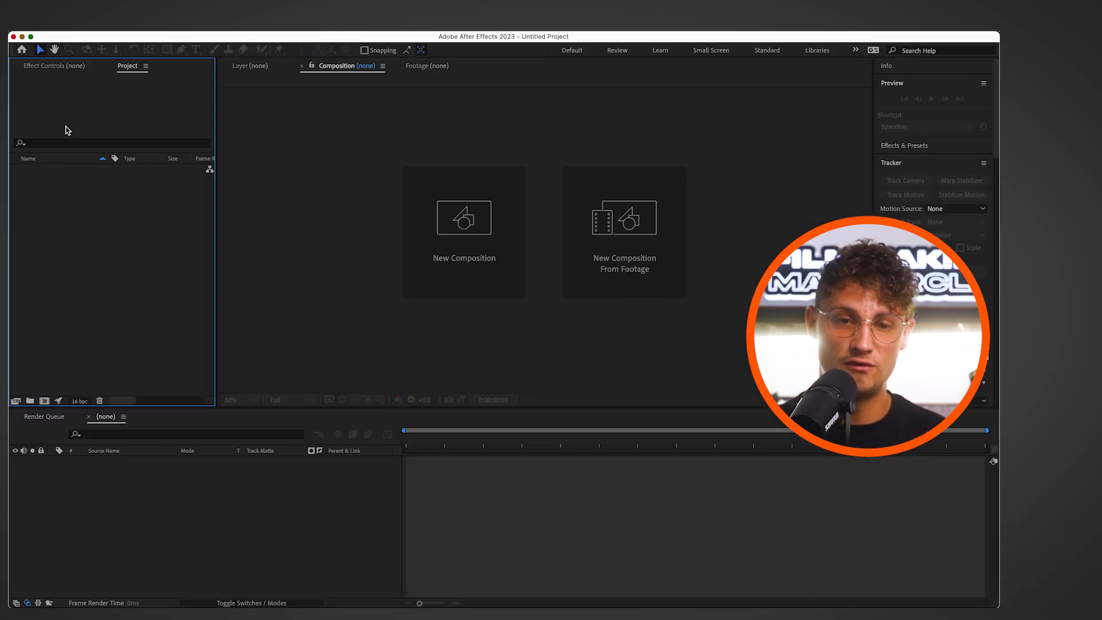
key(cmd+s)
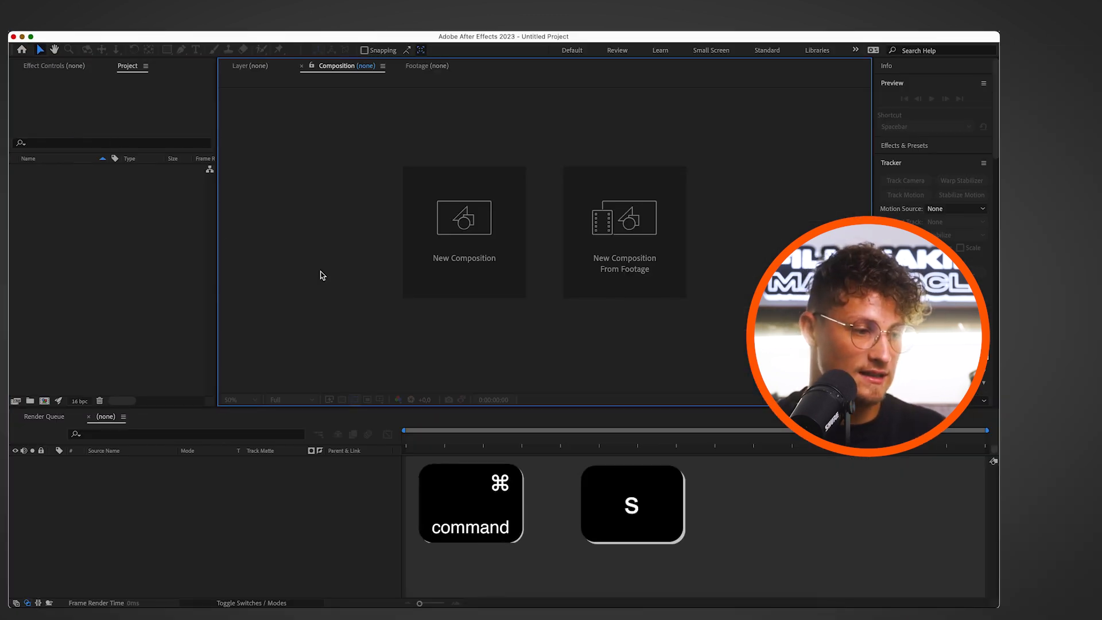
key(cmd+i)
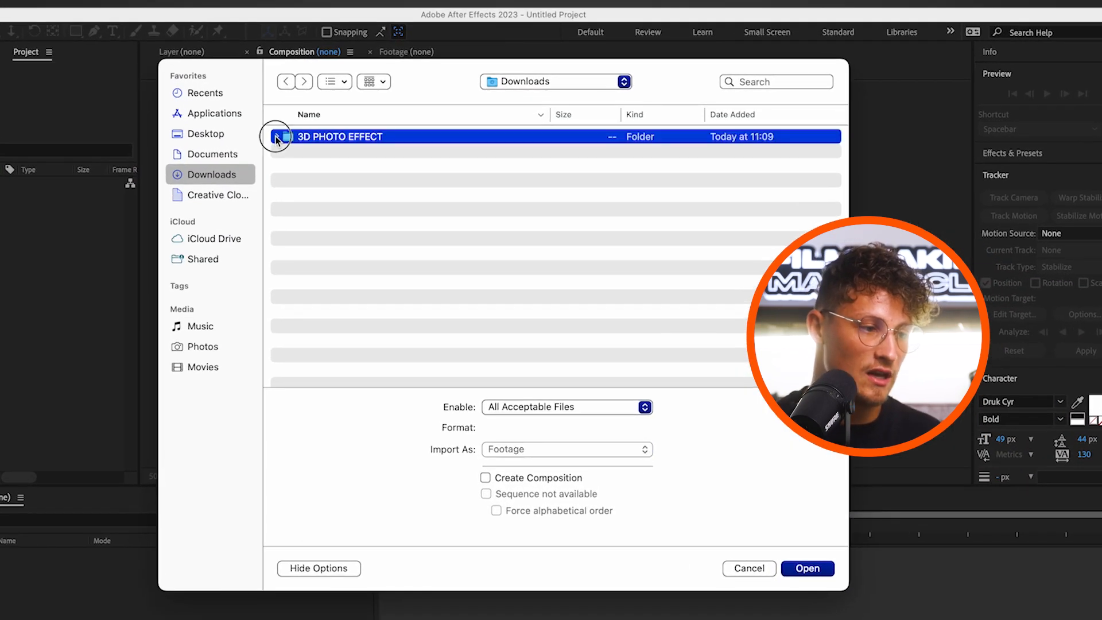
Import the subject and clean plate PNGs; save as '3D PHOTO EFFECT' in AE
click(357, 181)
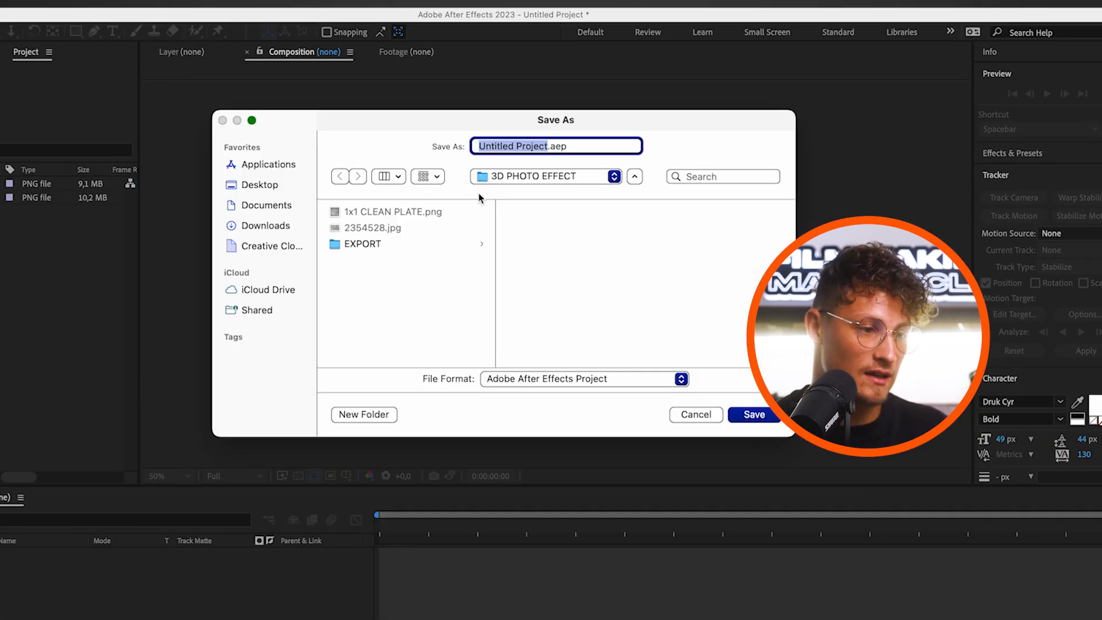
text(3D PHOTO EFFECT.aep)
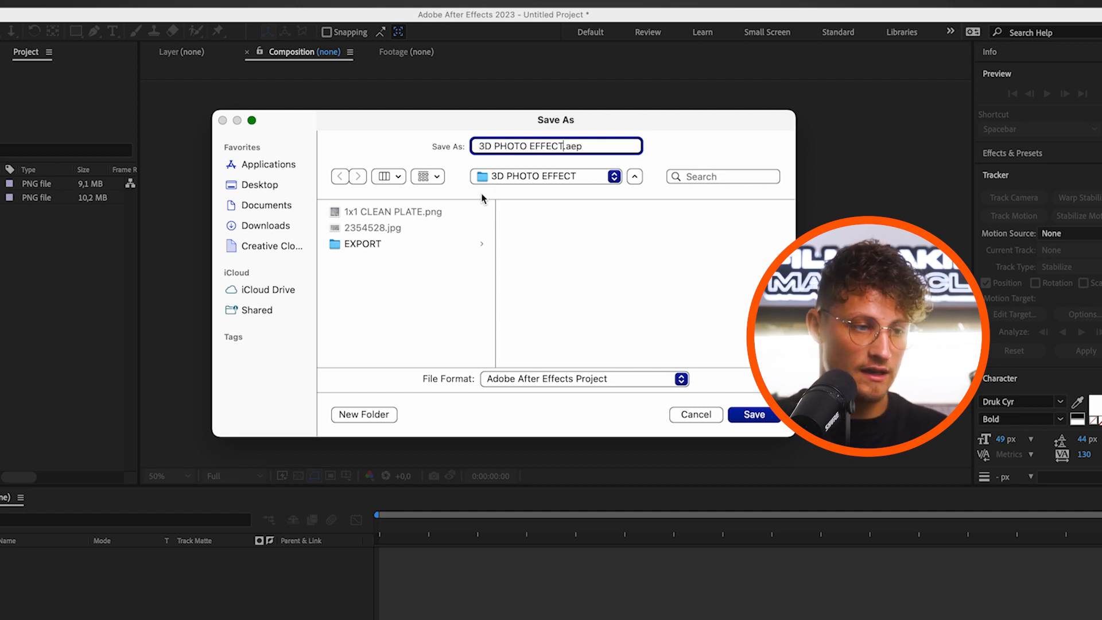
click(363, 414)
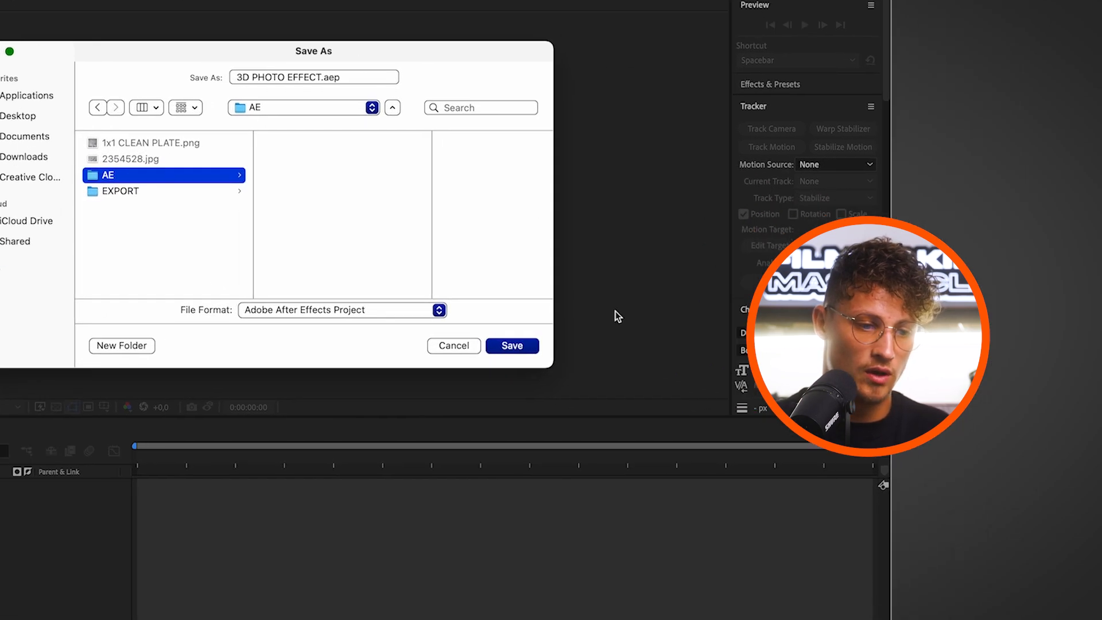
click(511, 345)
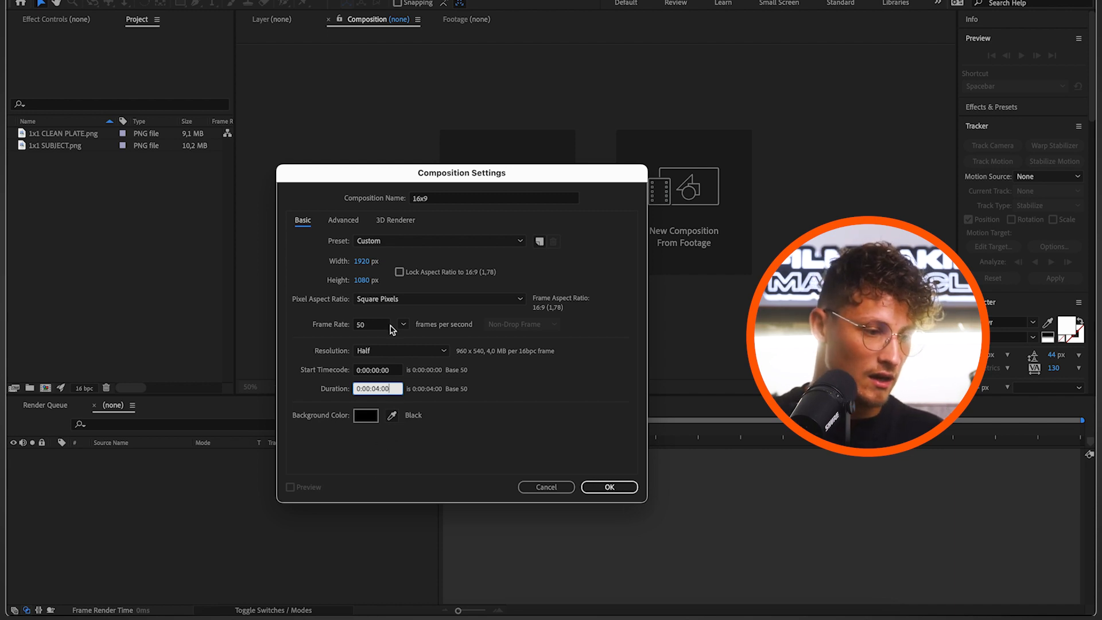
Make the 16x9 composition 1920×1080 at 25 fps, 4 seconds long
click(371, 324)
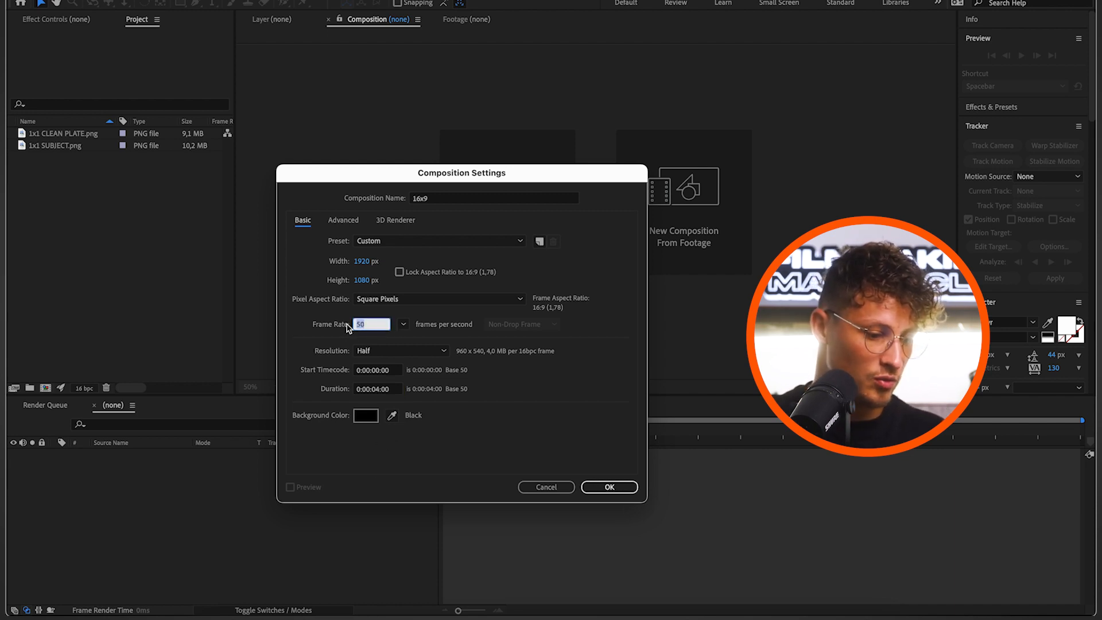
text(25)
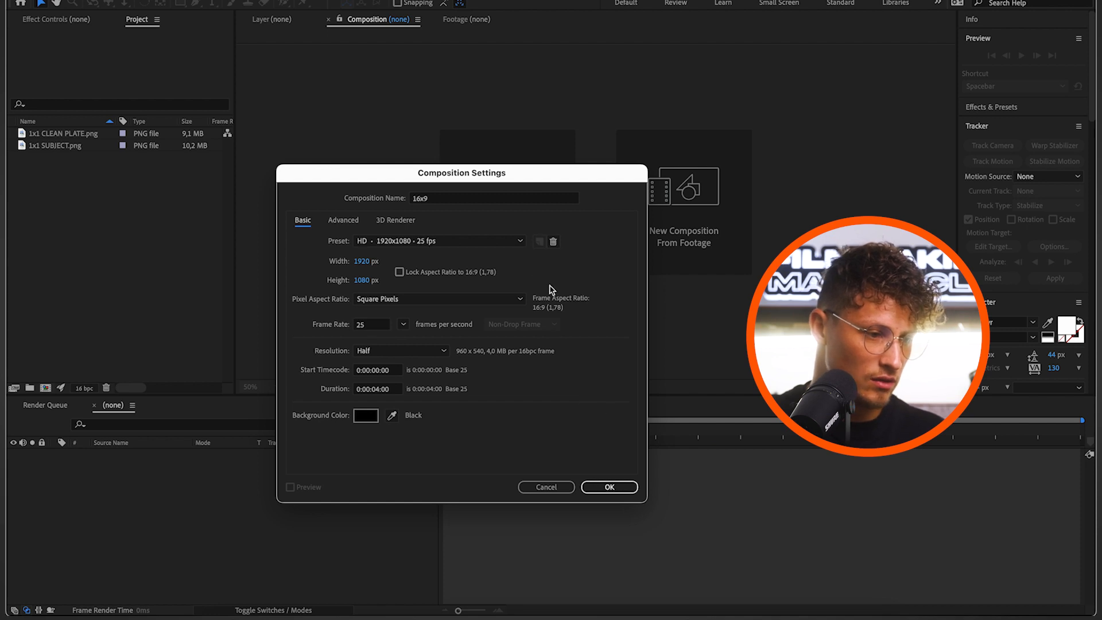
click(608, 486)
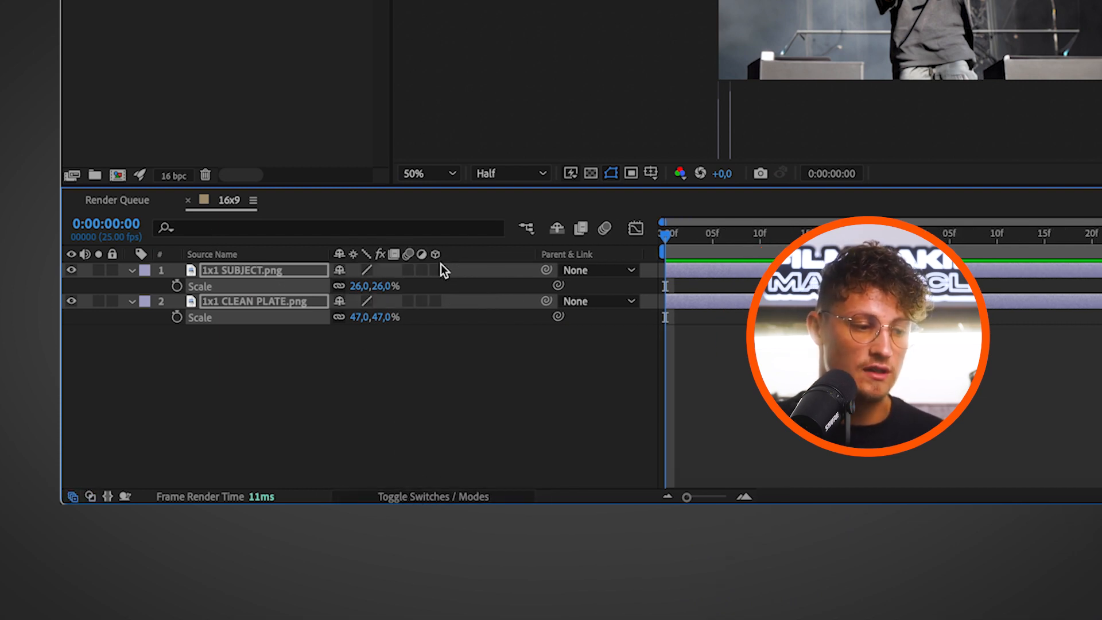
Enable the 3D Layer switches on the subject and clean plate image layers
click(435, 270)
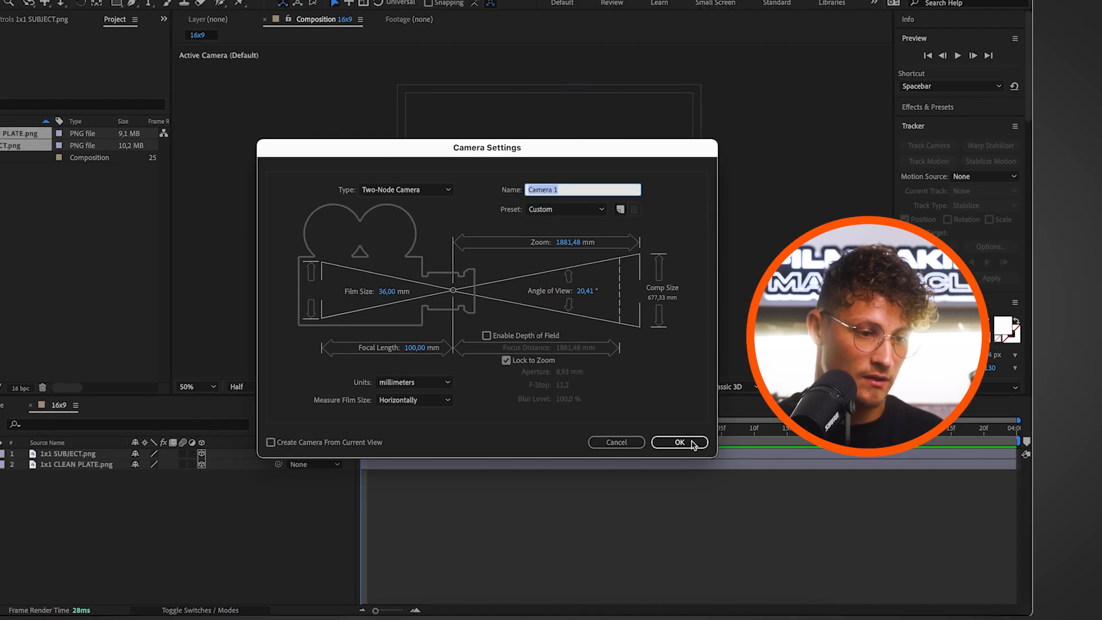
Create Camera 1 as a Two-Node Camera with a 100 mm focal length
click(679, 442)
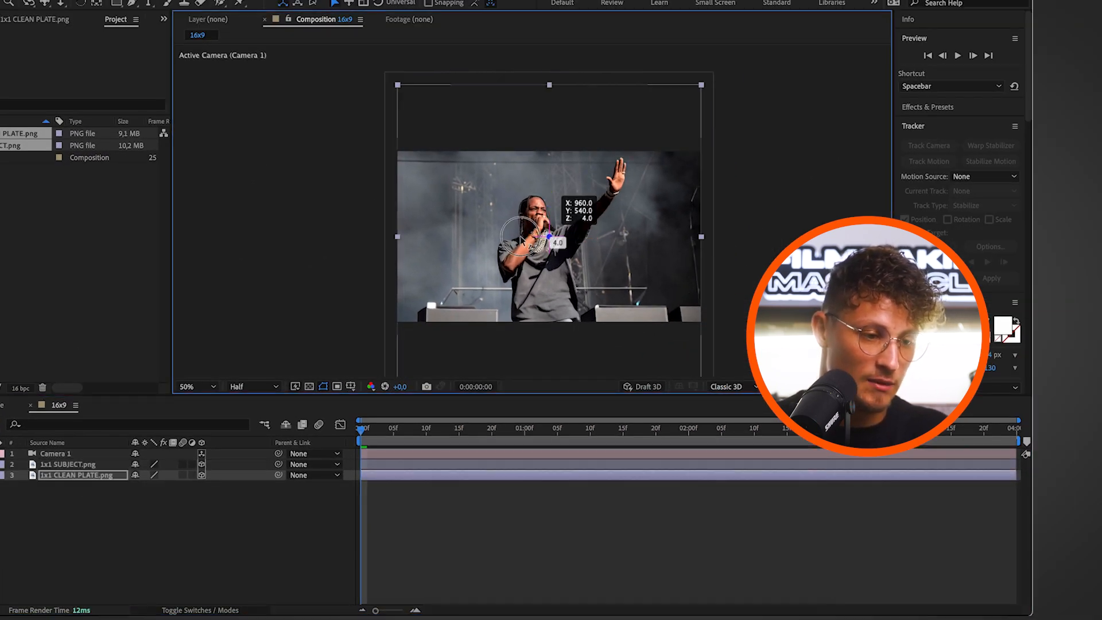
click(492, 244)
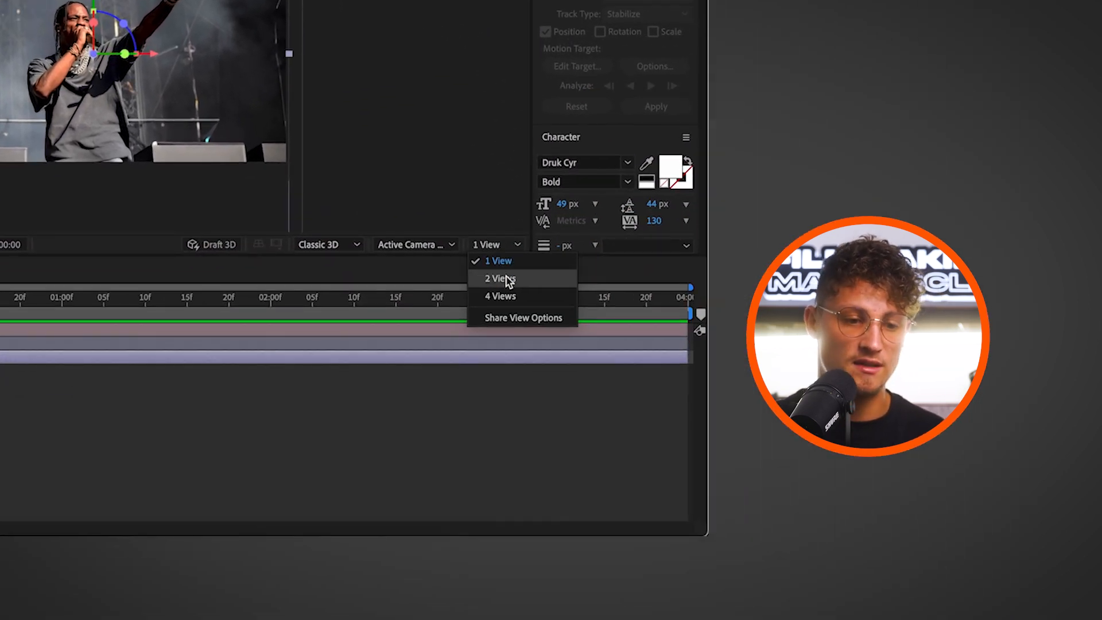
Split the viewer into 2 Views, with the second view set to Left
click(498, 278)
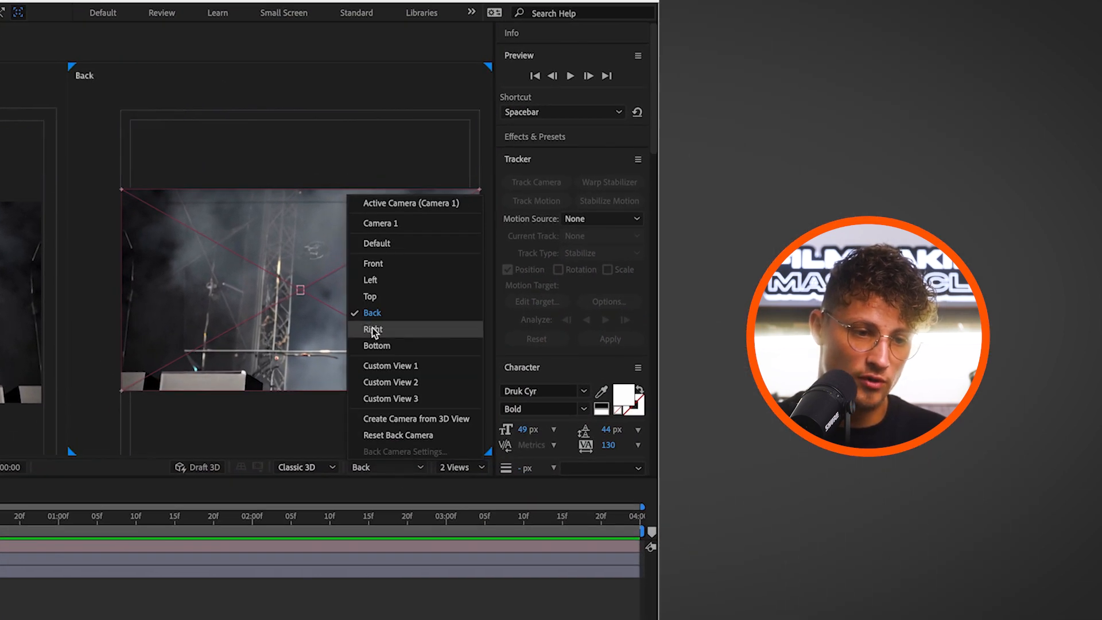
click(371, 280)
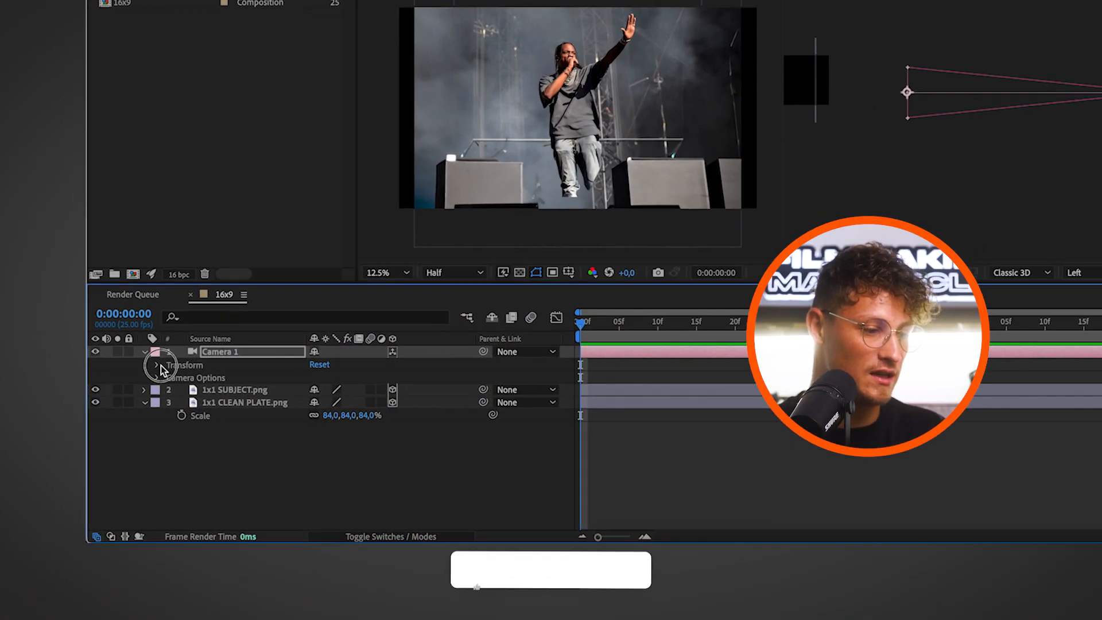
Keyframe Camera 1's Point of Interest and Position, then push it forward at 1:24
click(156, 365)
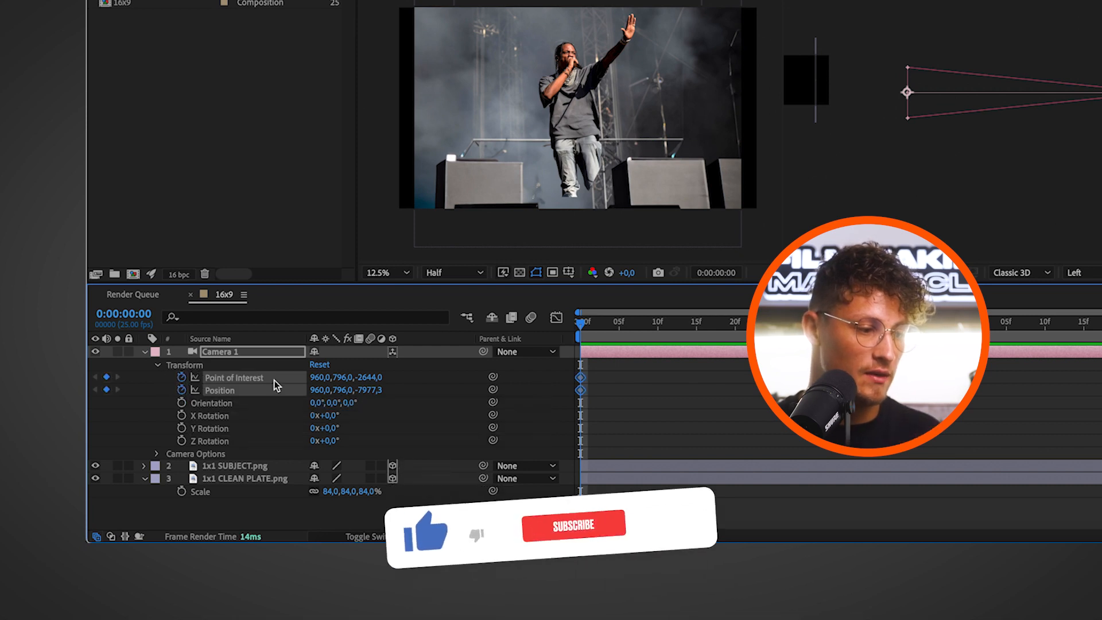
click(573, 524)
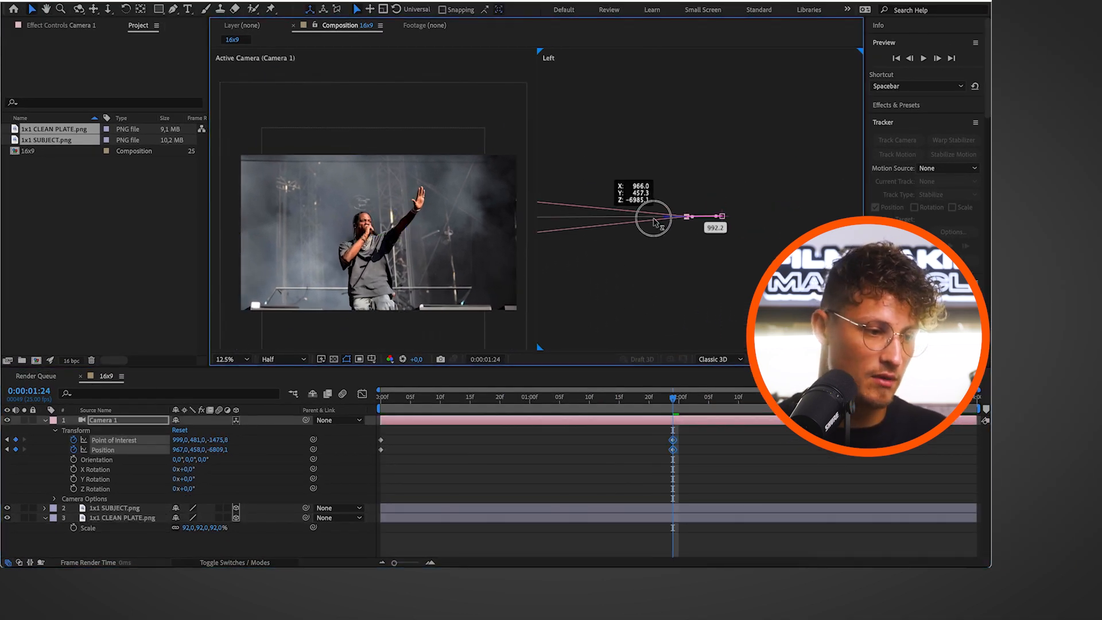
drag(654, 216, 569, 204)
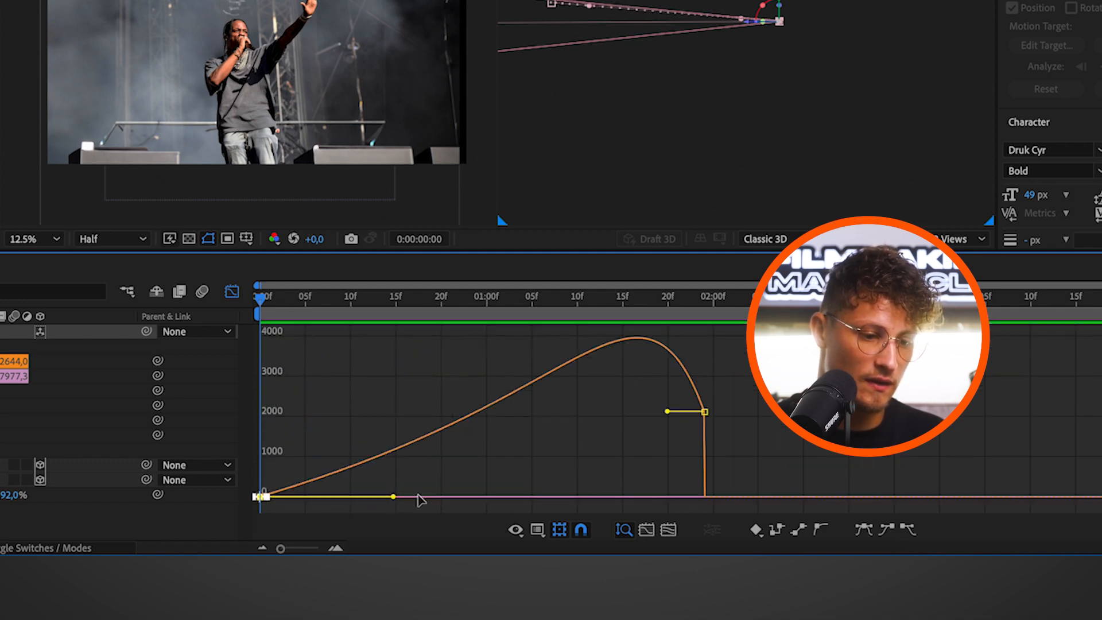
Drag the camera keyframes' speed graph influence handle outward for an eased push
drag(394, 497, 569, 500)
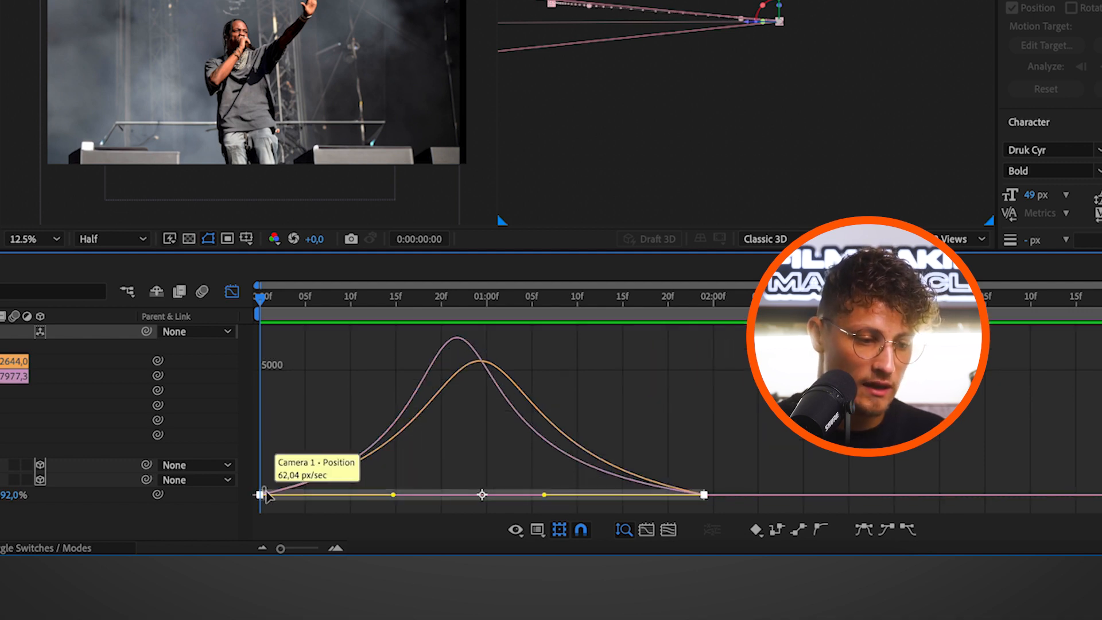
mouse_move(499, 376)
text(SHAKE)
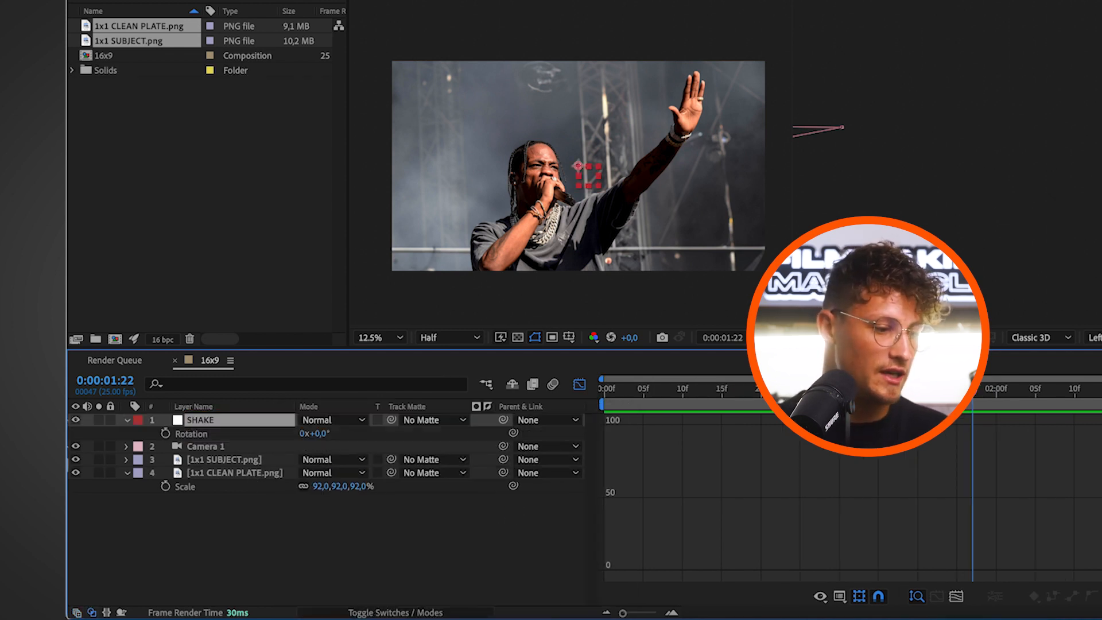
mouse_move(165, 434)
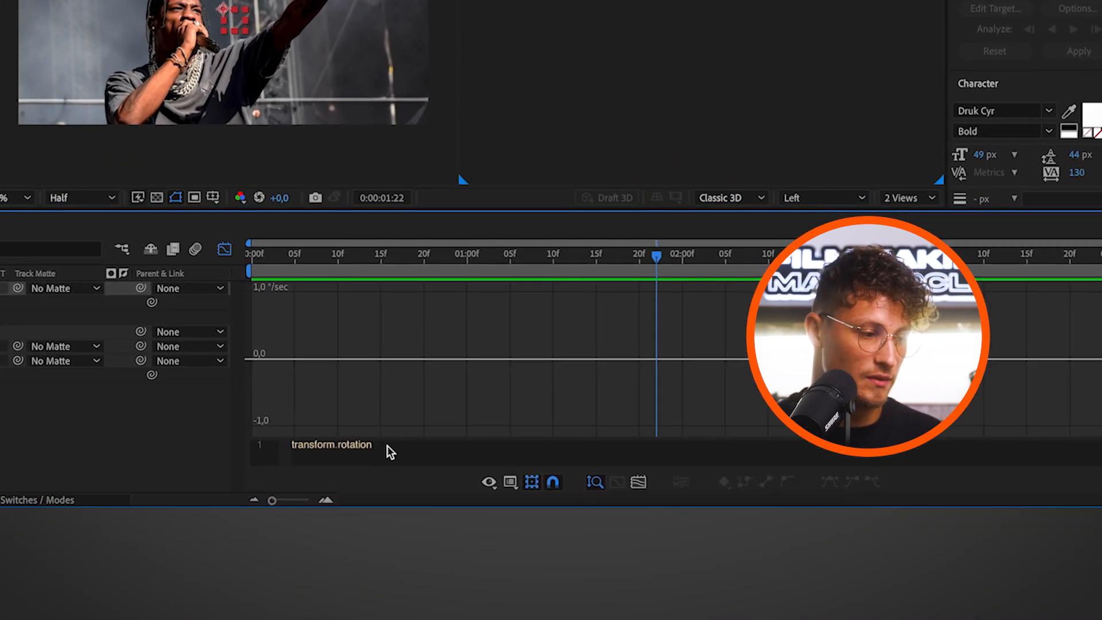
Give SHAKE's Rotation a wiggle(2,3) expression and parent Camera 1 to SHAKE
text(w)
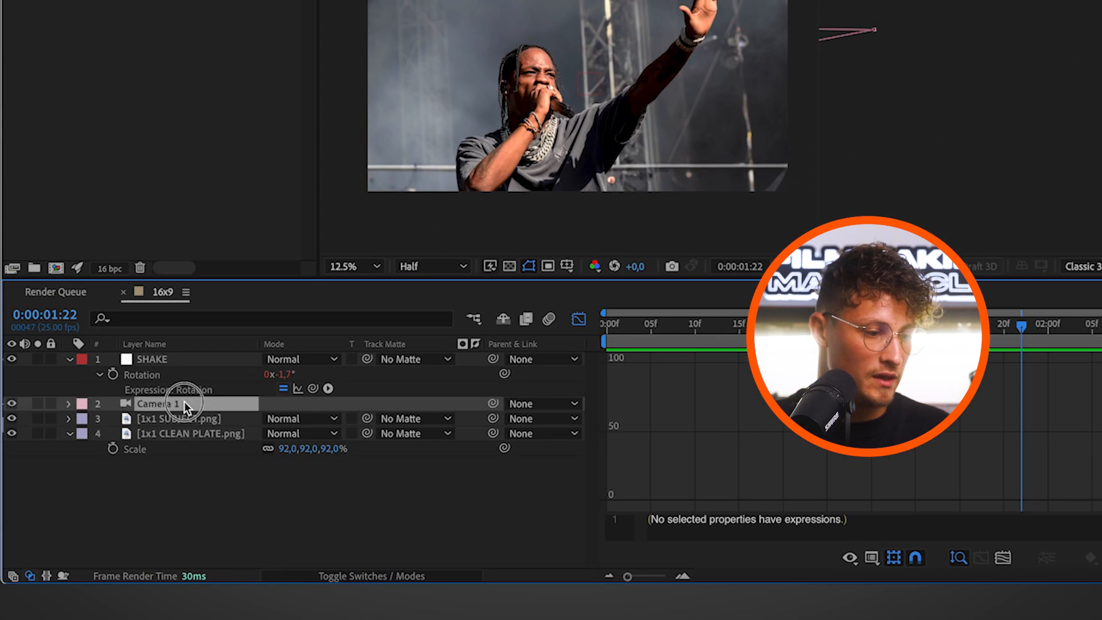
mouse_move(494, 403)
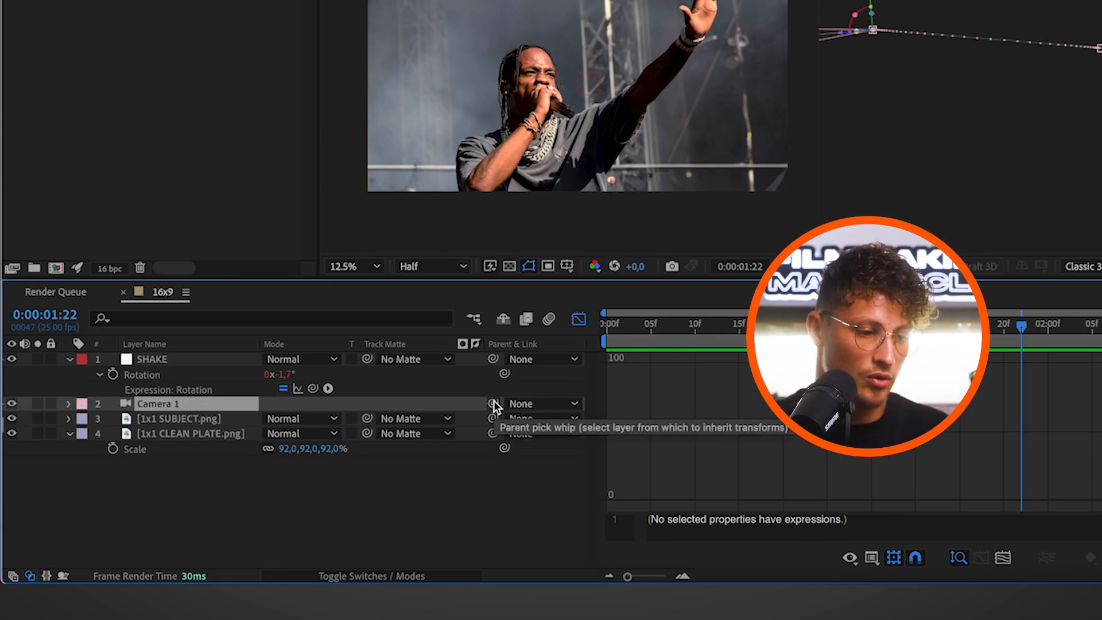
drag(494, 403, 179, 359)
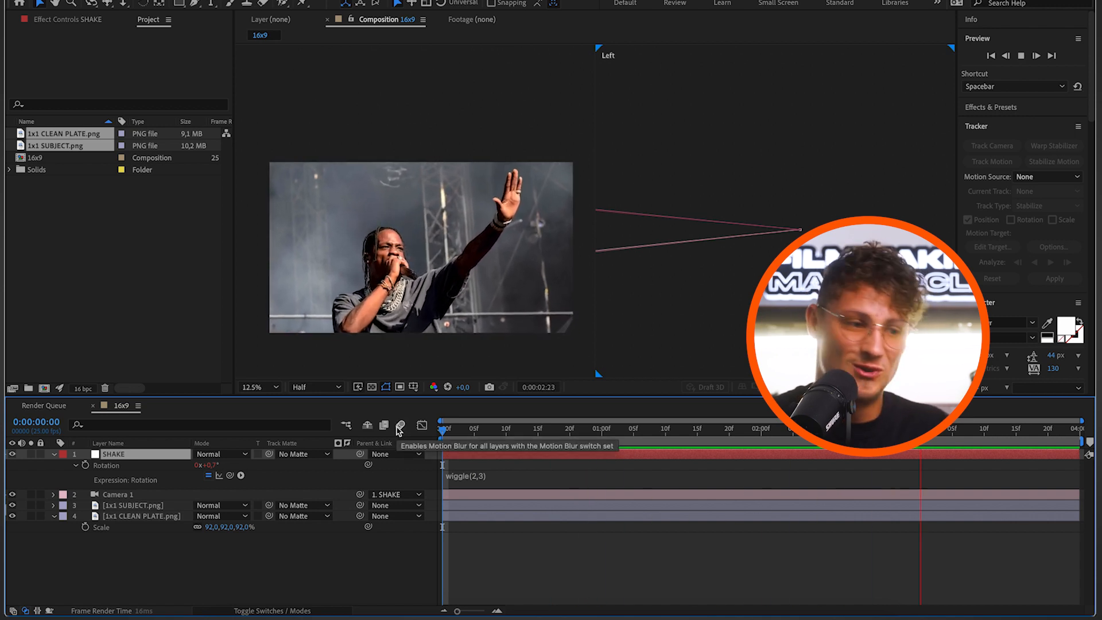
Add a new text layer from the timeline menu and type the TRAVIS SCOTT title
right_click(232, 511)
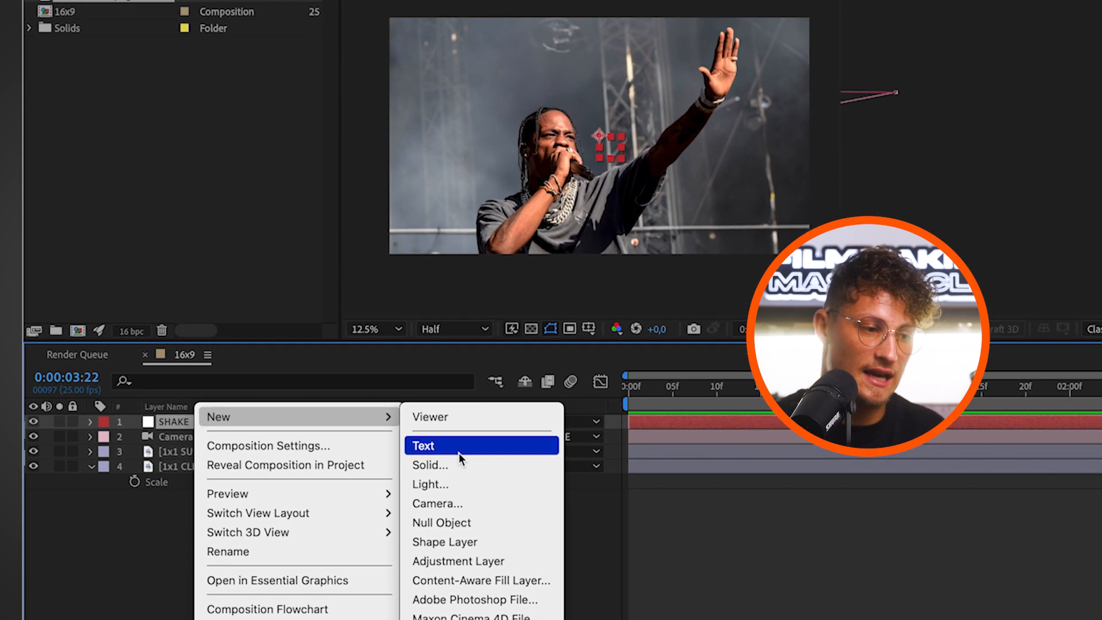
click(423, 445)
text(TRAVIS SCOTT)
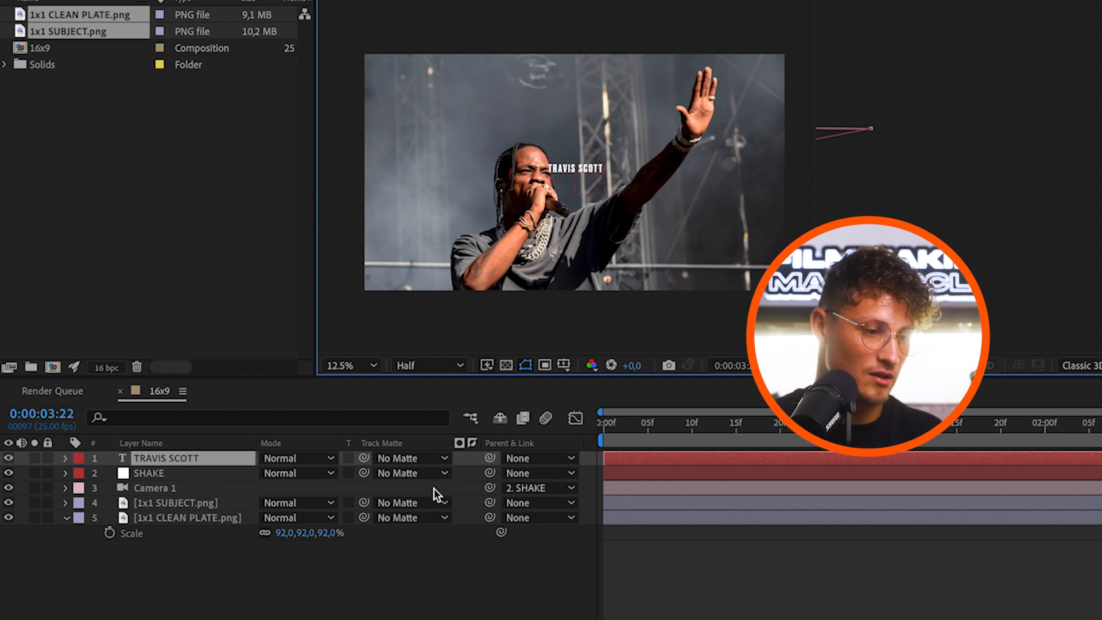
text(aki)
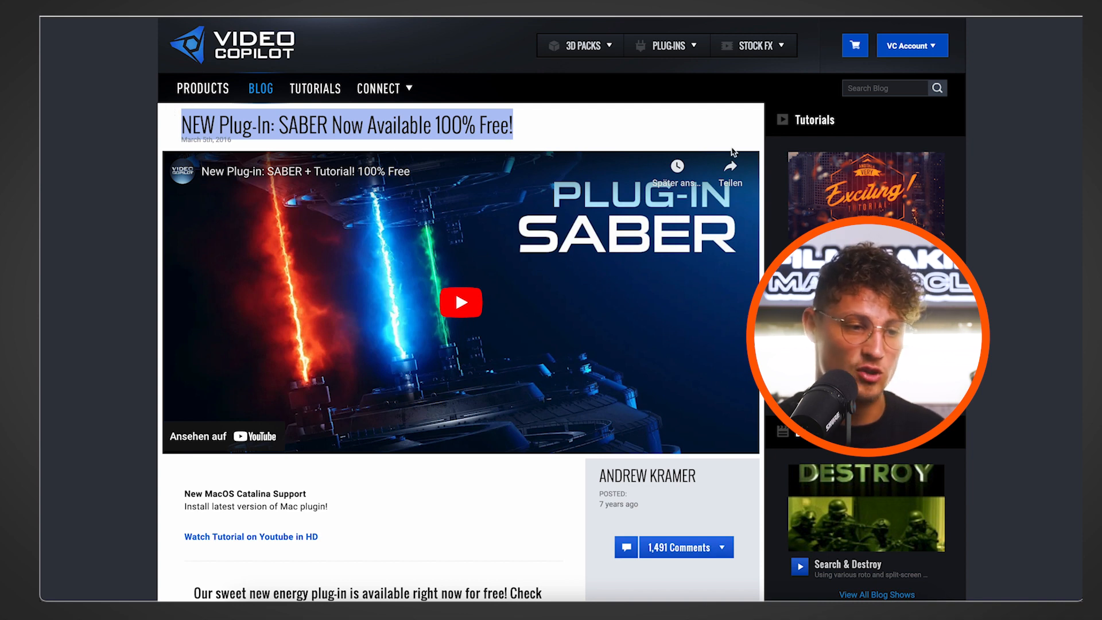
Download the Mac (DOWNLOAD APPLE) version of Saber from the Video Copilot page
scroll(down, 3)
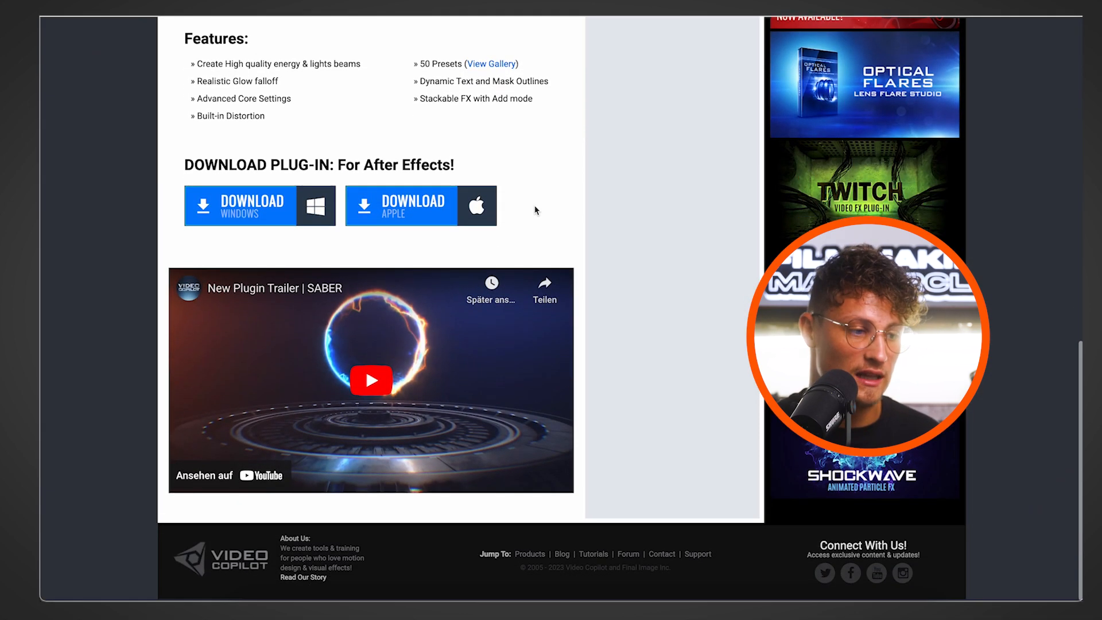
click(371, 380)
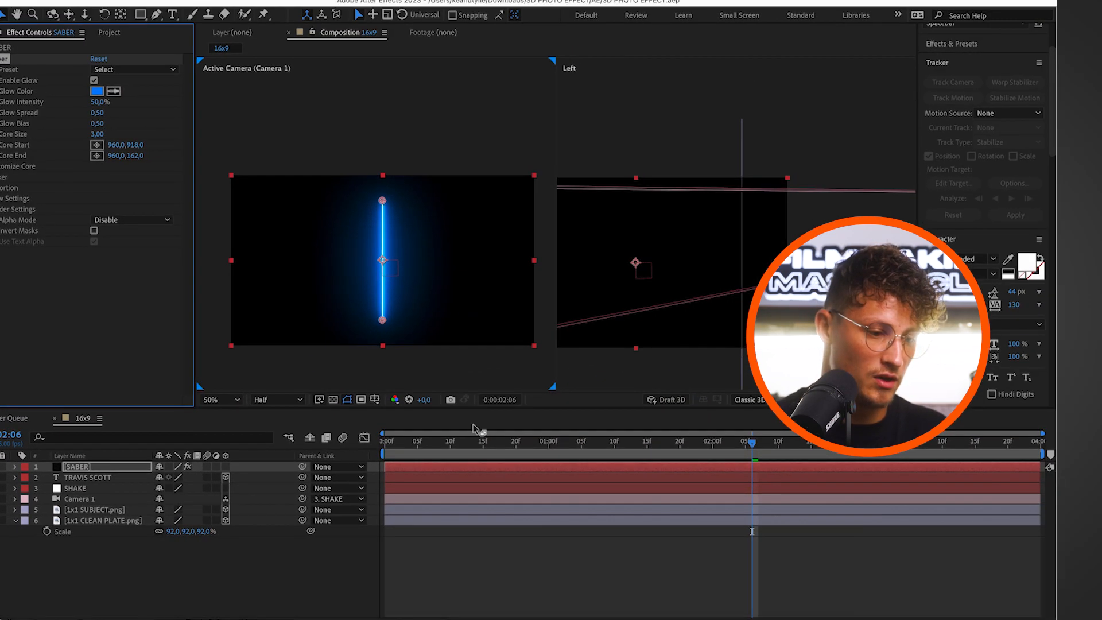
Set Saber's Customize Core Text Layer to 2. TRAVIS SCOTT
click(450, 441)
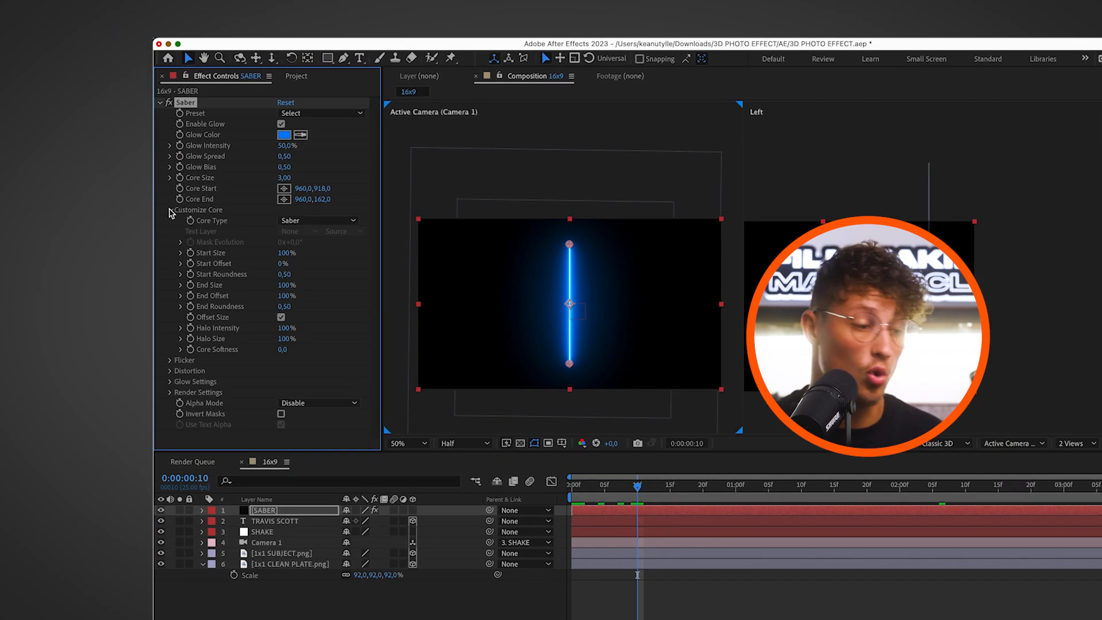
click(319, 220)
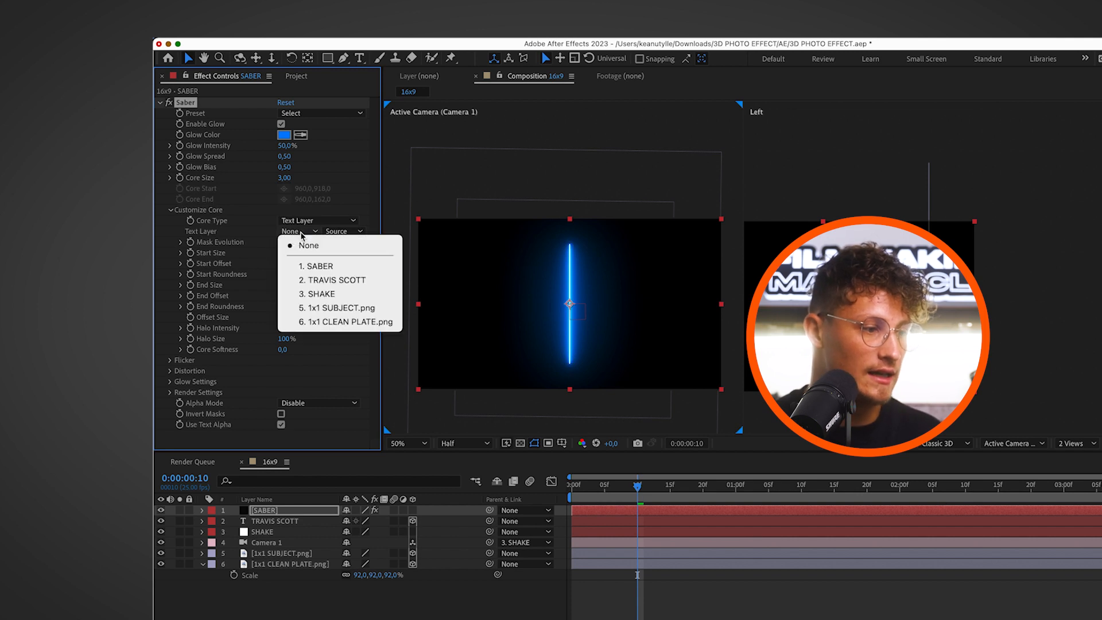
click(333, 279)
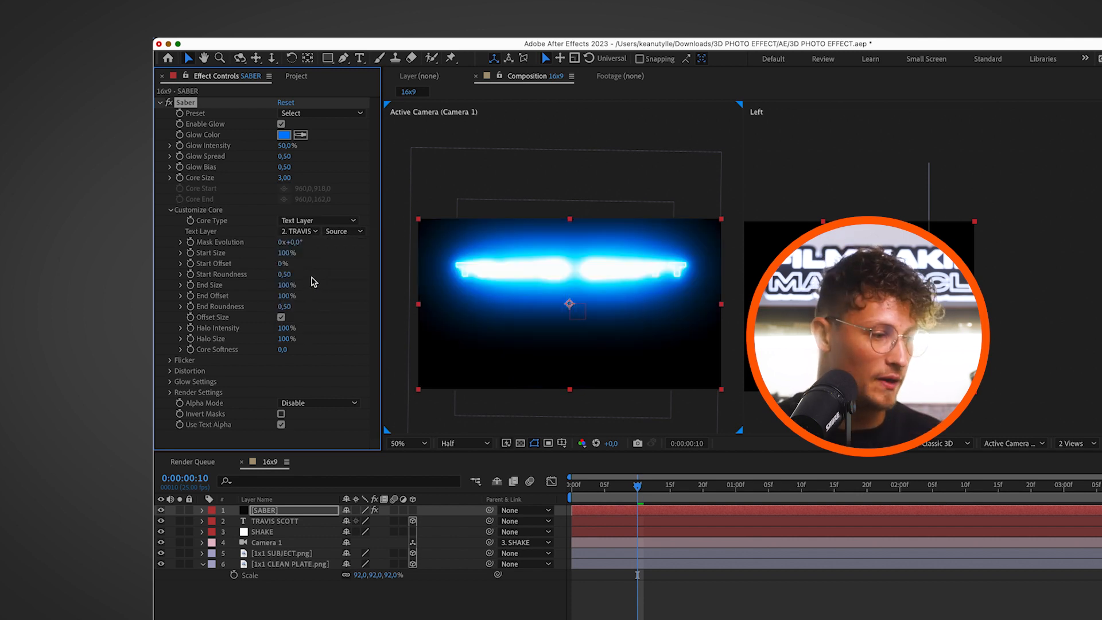
Set Saber's Render Settings Composite Settings to Transparent
scroll(down, 3)
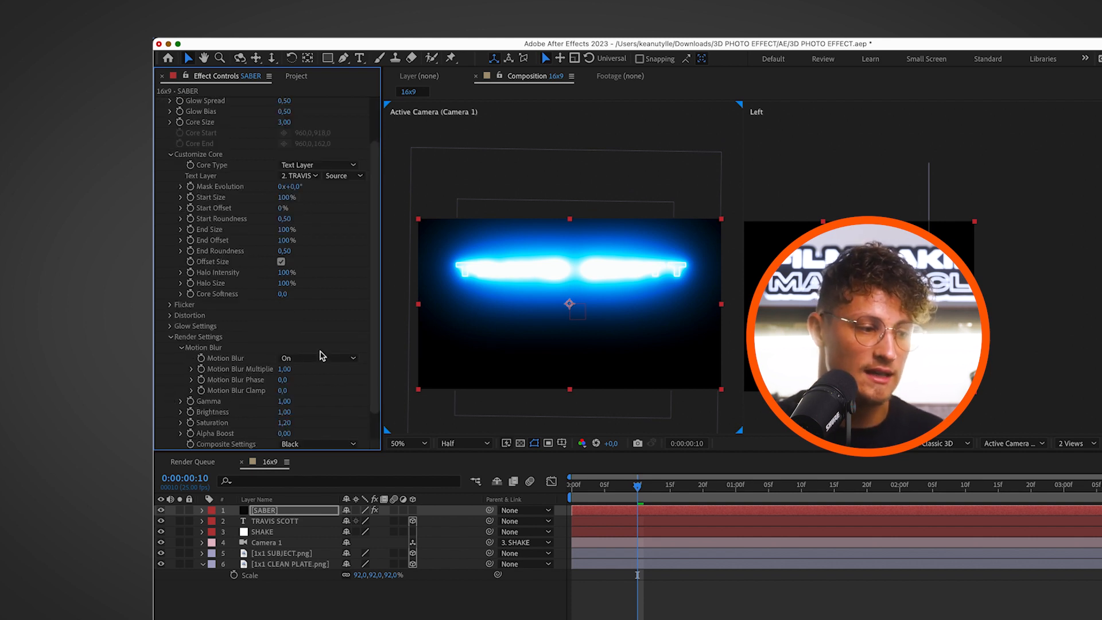
scroll(down, 3)
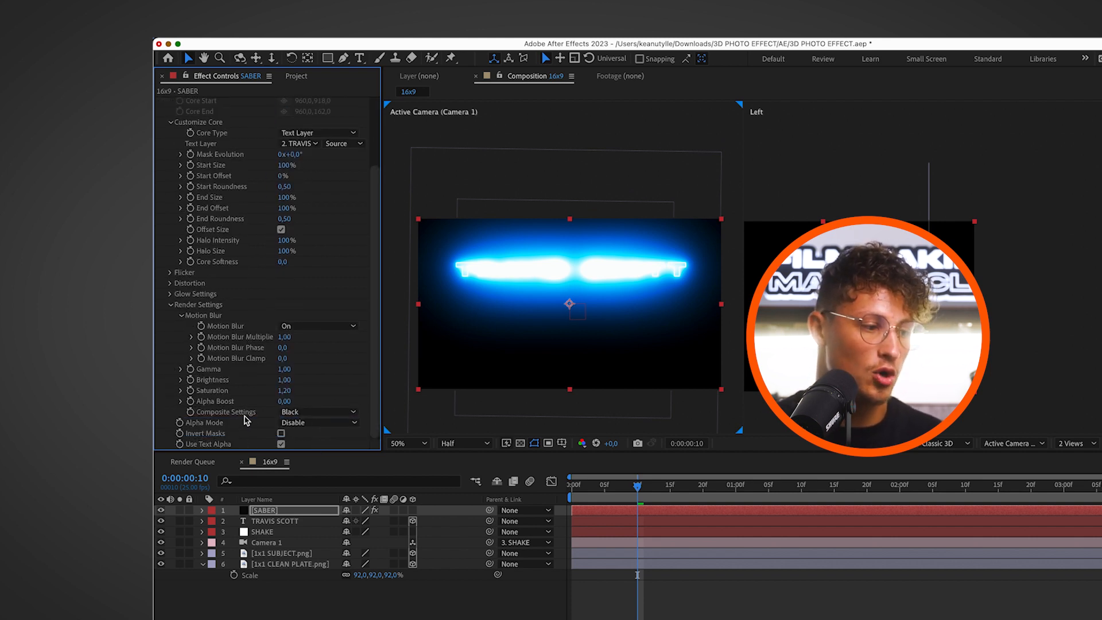
click(317, 411)
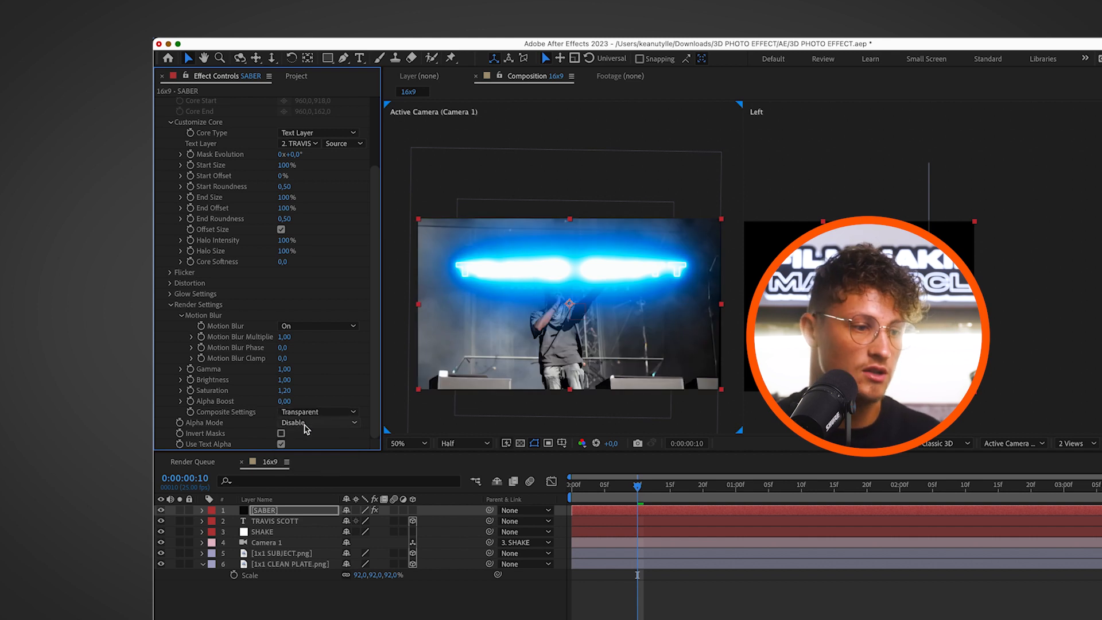
click(275, 521)
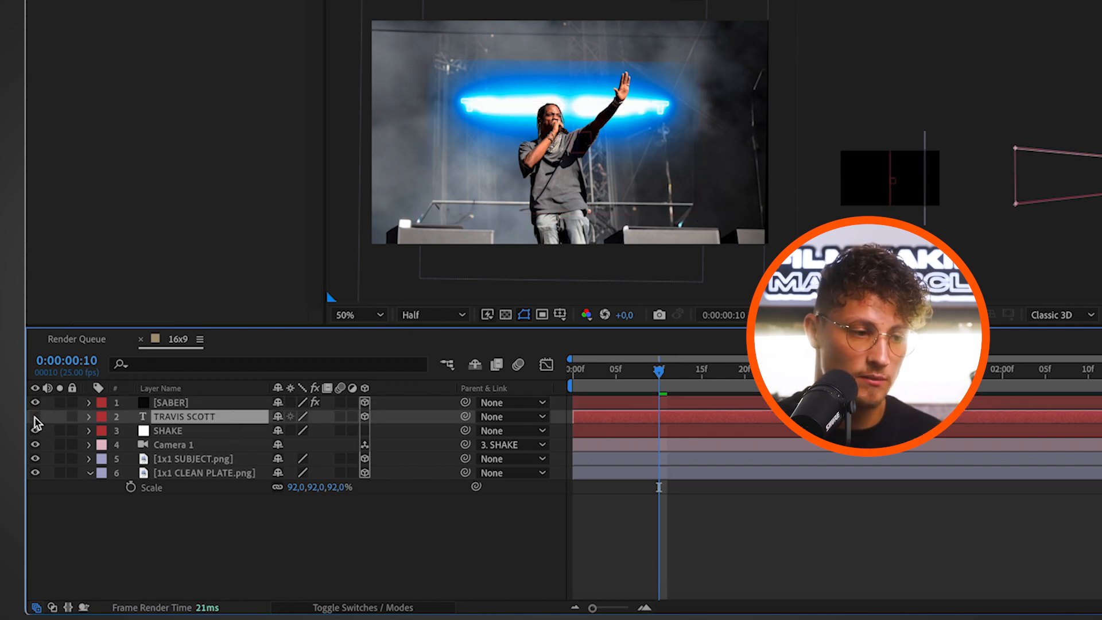
Hide the plain text, apply a Saber preset, set the glow to orange FF7201, and preview
click(169, 402)
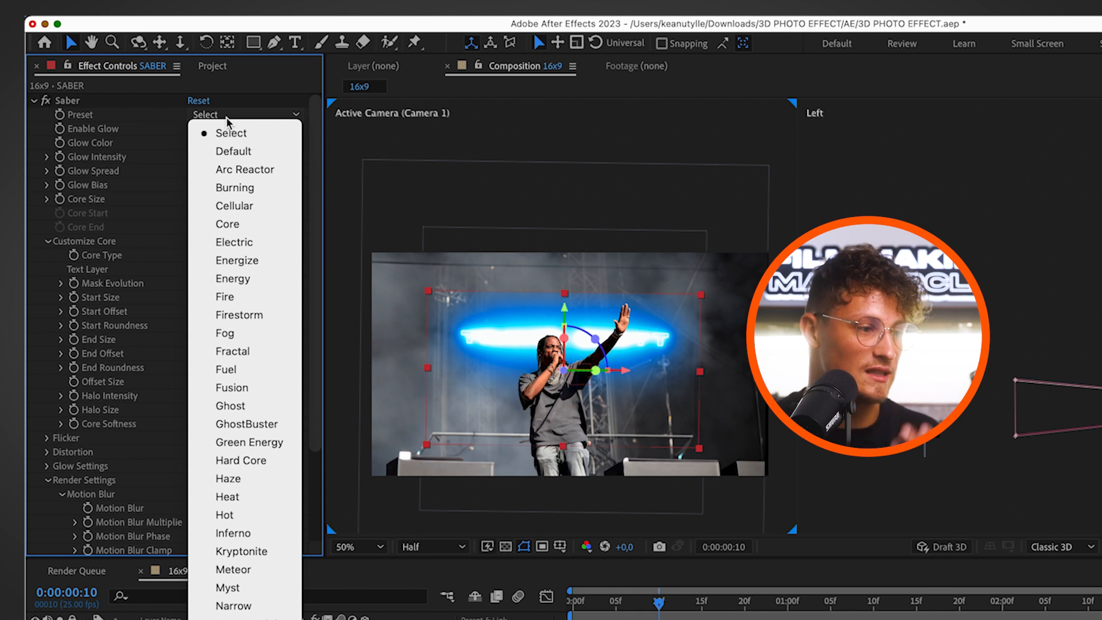
click(234, 242)
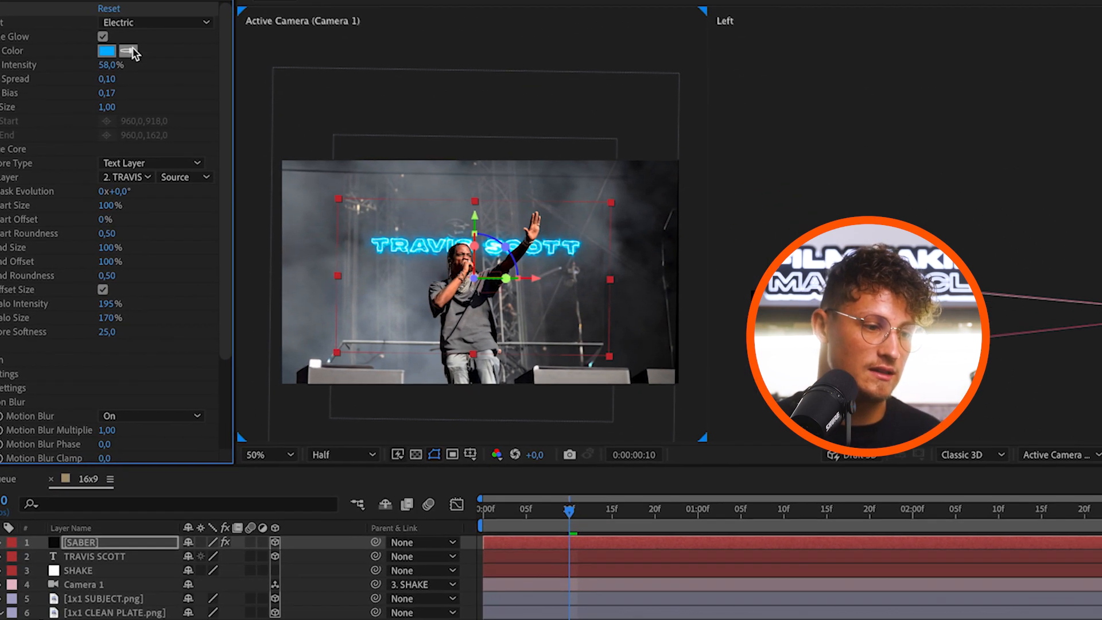
click(106, 50)
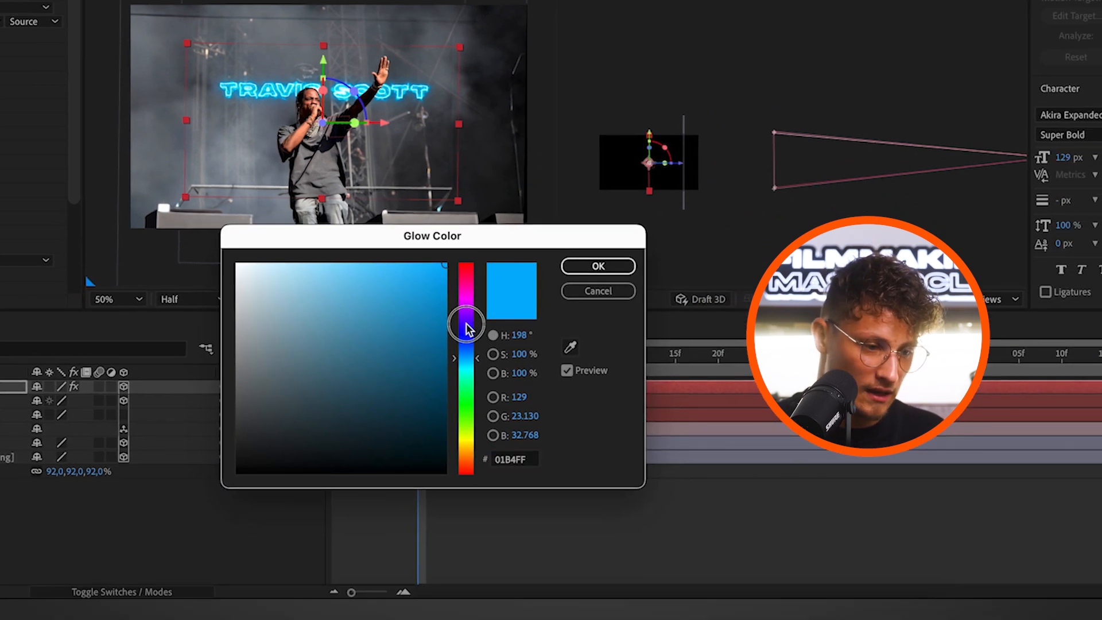
drag(467, 327, 469, 450)
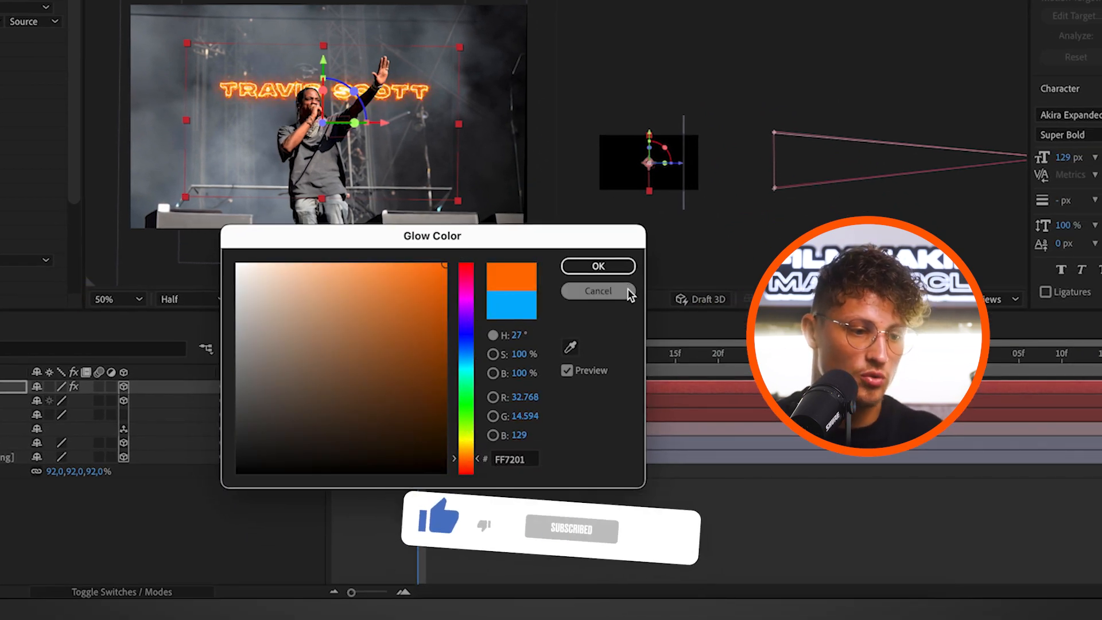
click(597, 266)
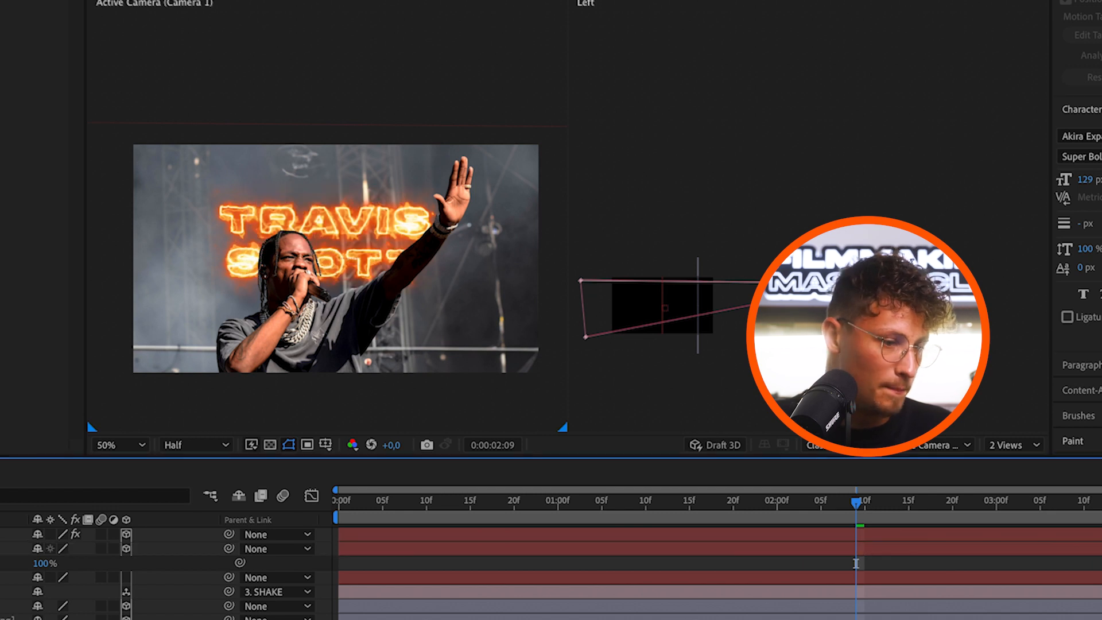
drag(855, 504, 727, 504)
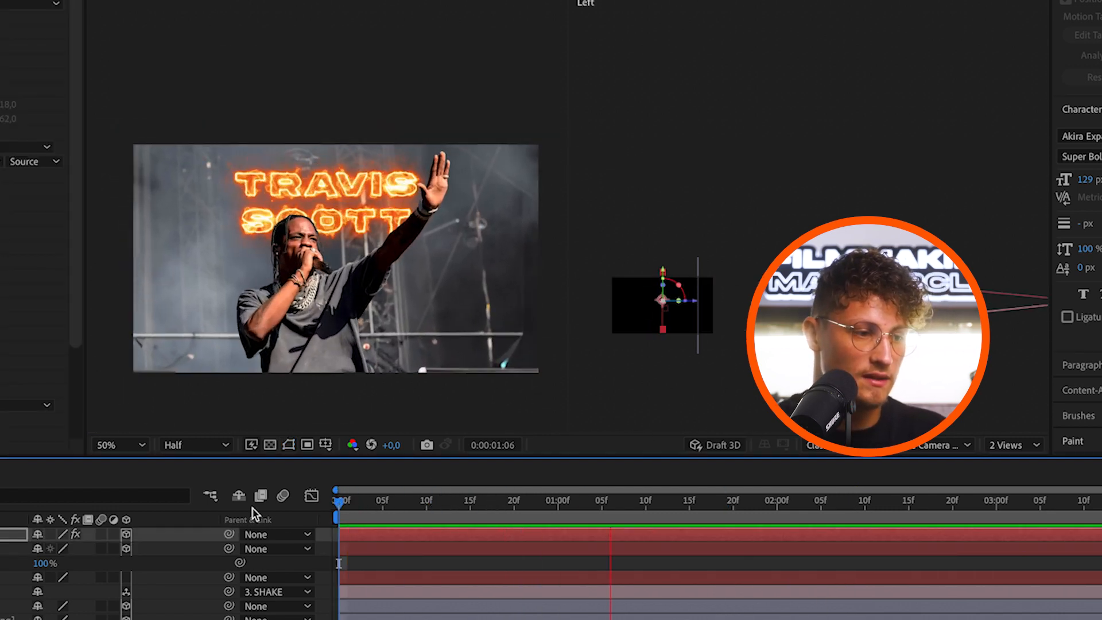
Ease the fiery text's first animate-in keyframe to about 30% influence in the Graph Editor
click(738, 500)
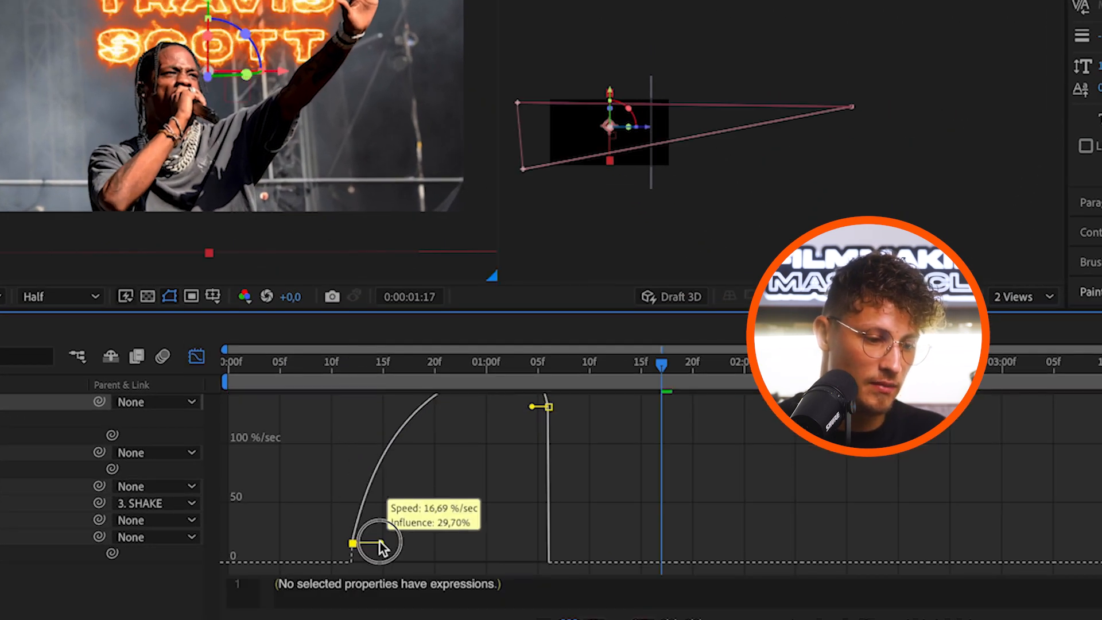
drag(351, 544, 492, 538)
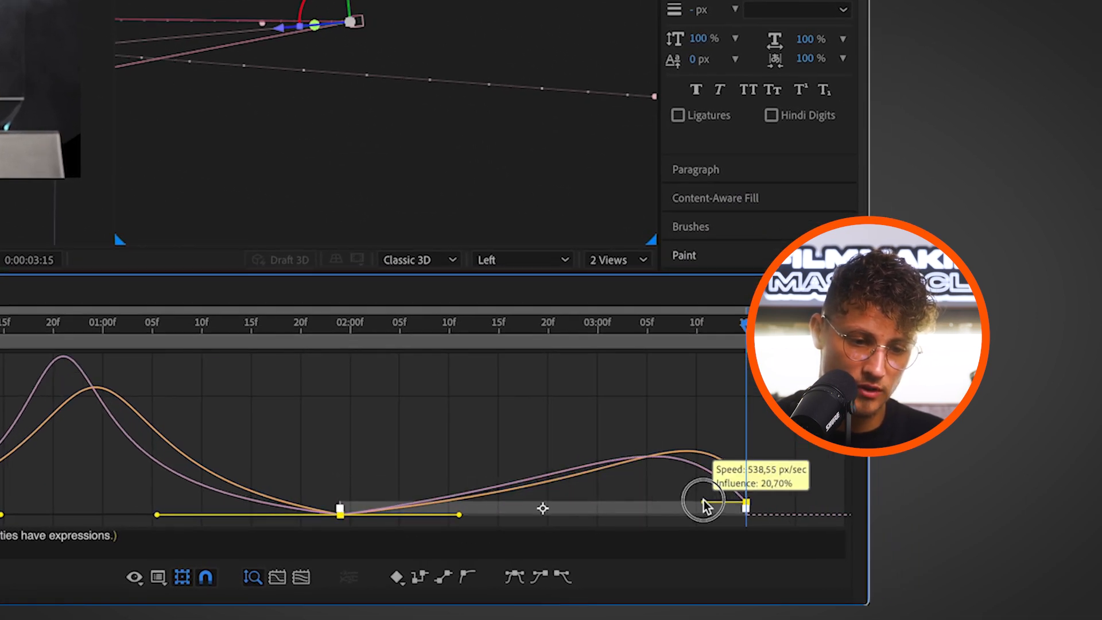
Set the camera position keyframe handle to about 20% influence so it eases into place
drag(702, 502, 675, 489)
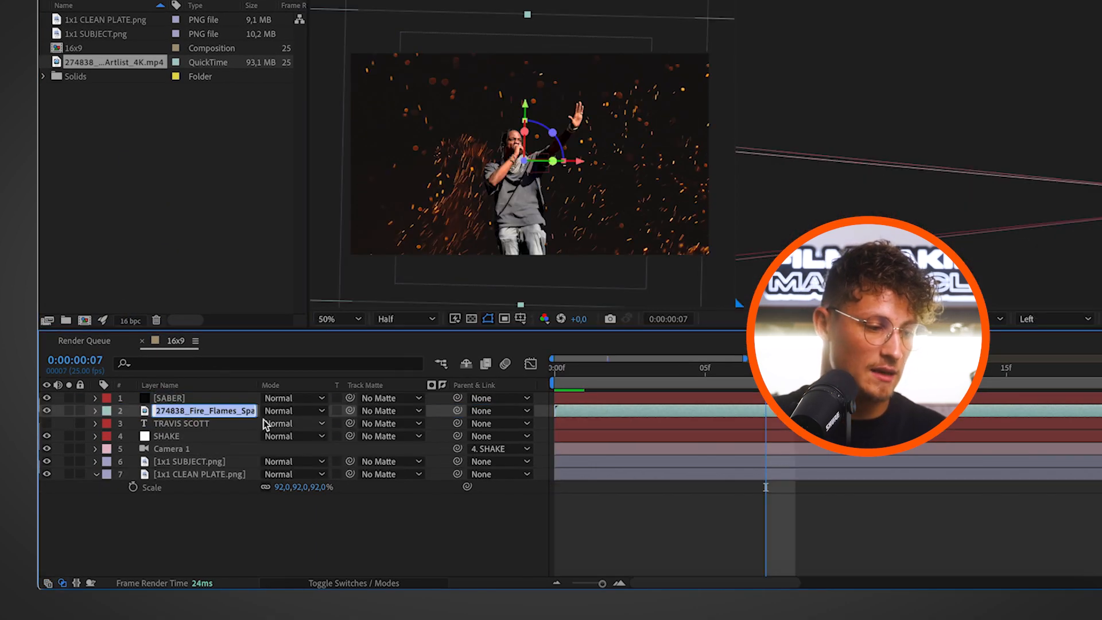
Rename the sparks layer FIRESPARKS and set its blend mode to Screen
text(FIRESPARKS)
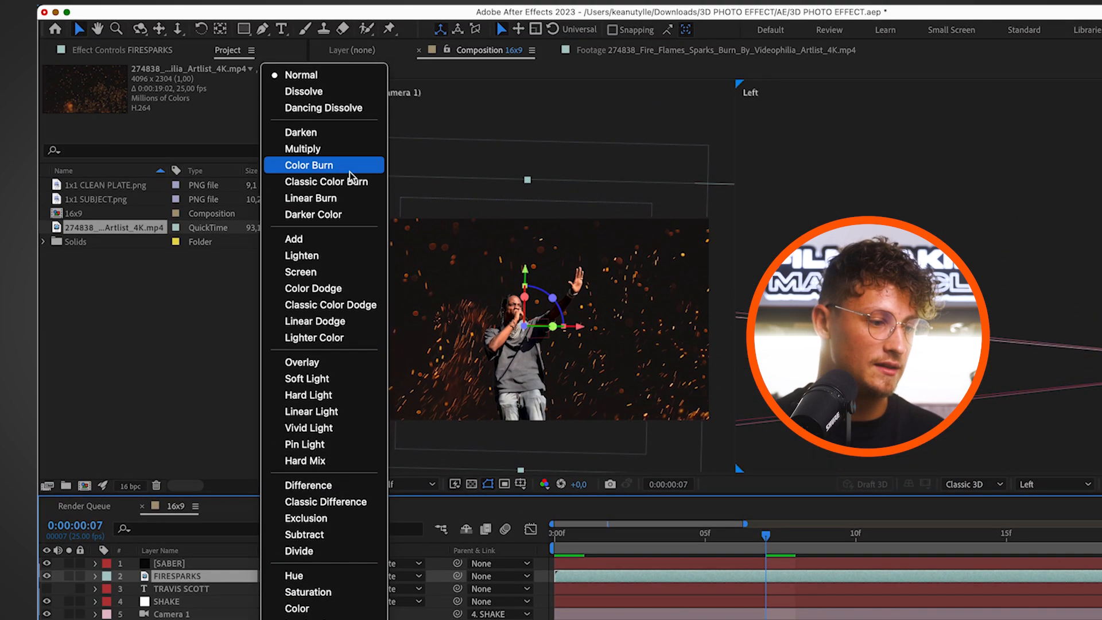
click(301, 272)
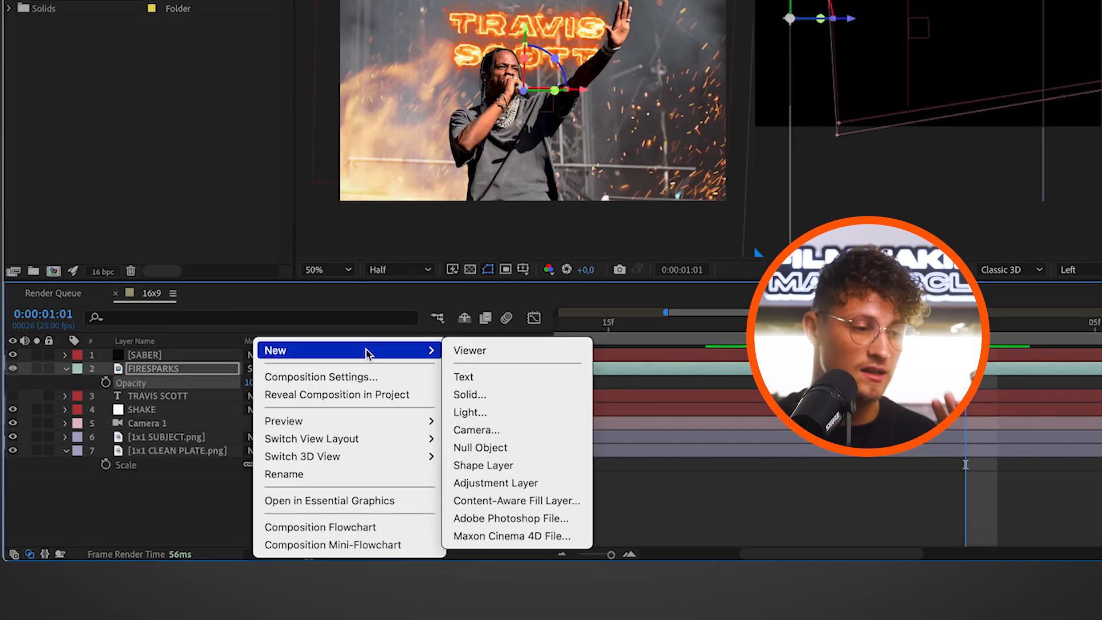
mouse_move(494, 483)
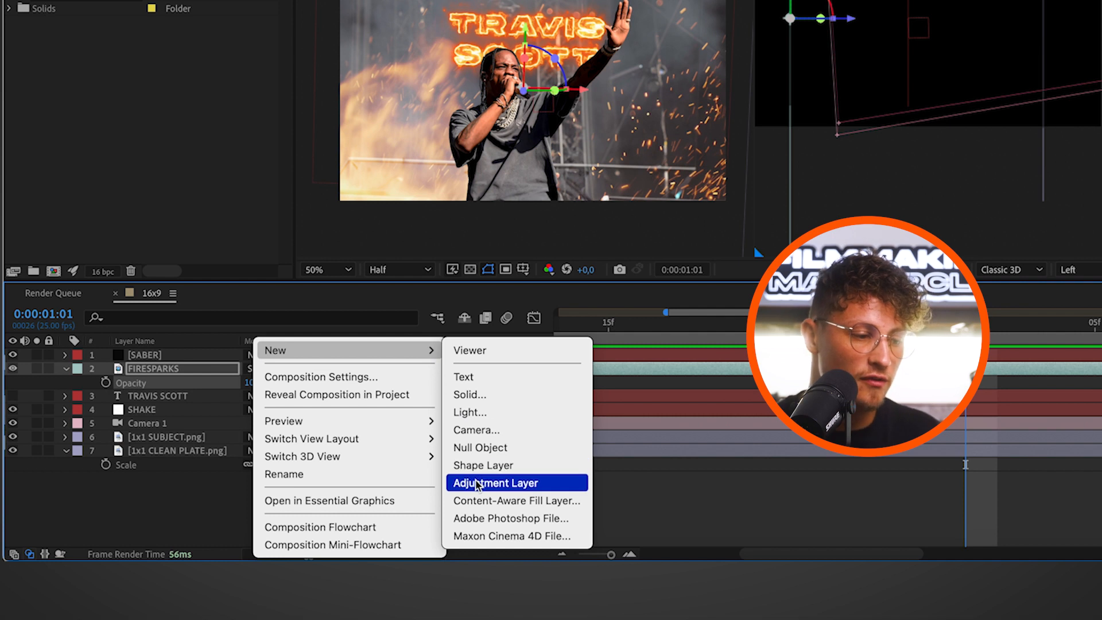
Add a COLOR adjustment layer with Lumetri Color, Contrast 30 and Highlights -33
click(495, 483)
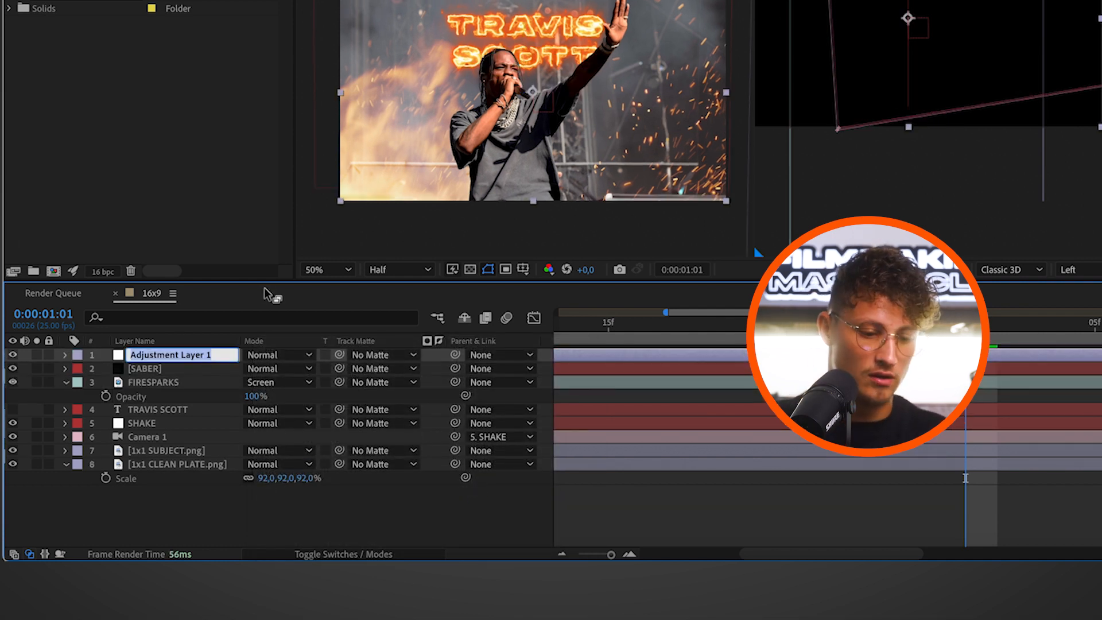
text(COLOR)
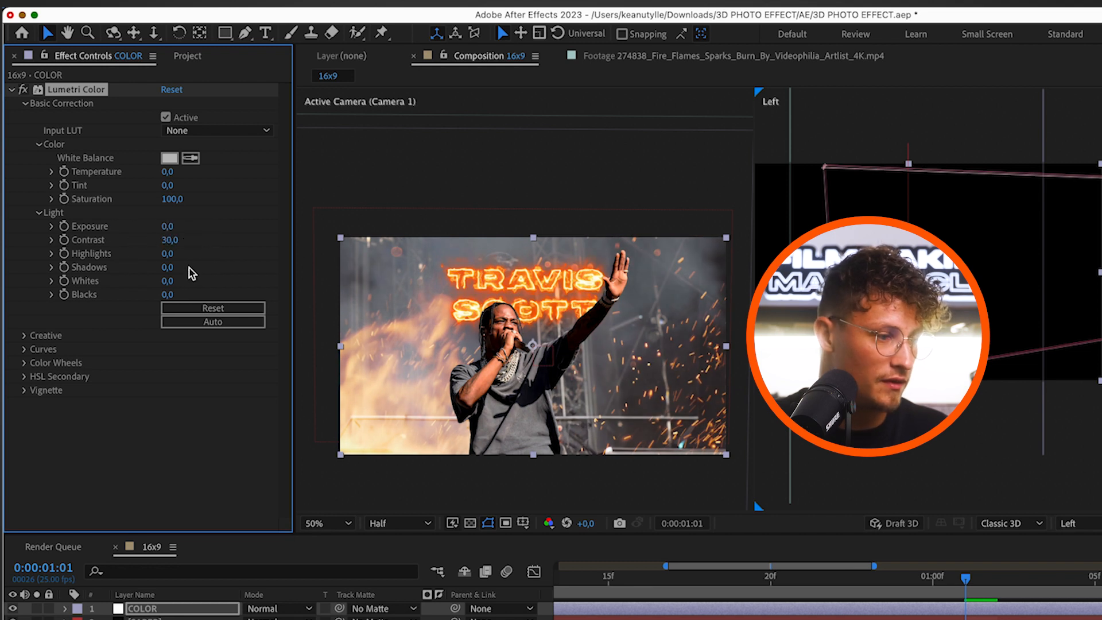
drag(167, 253, 120, 254)
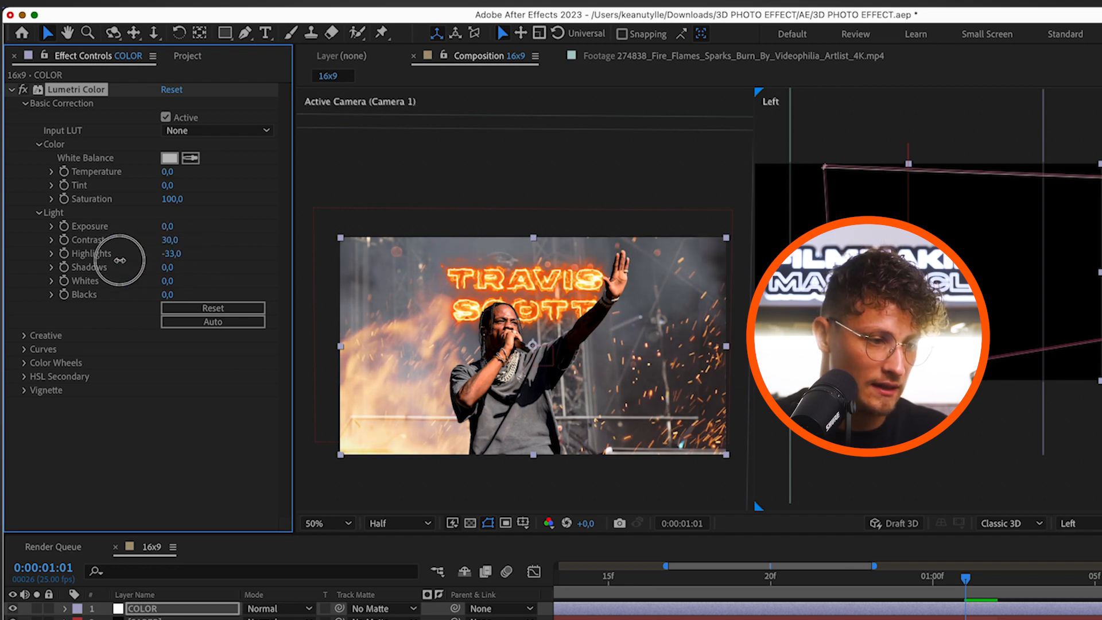
drag(127, 254, 118, 253)
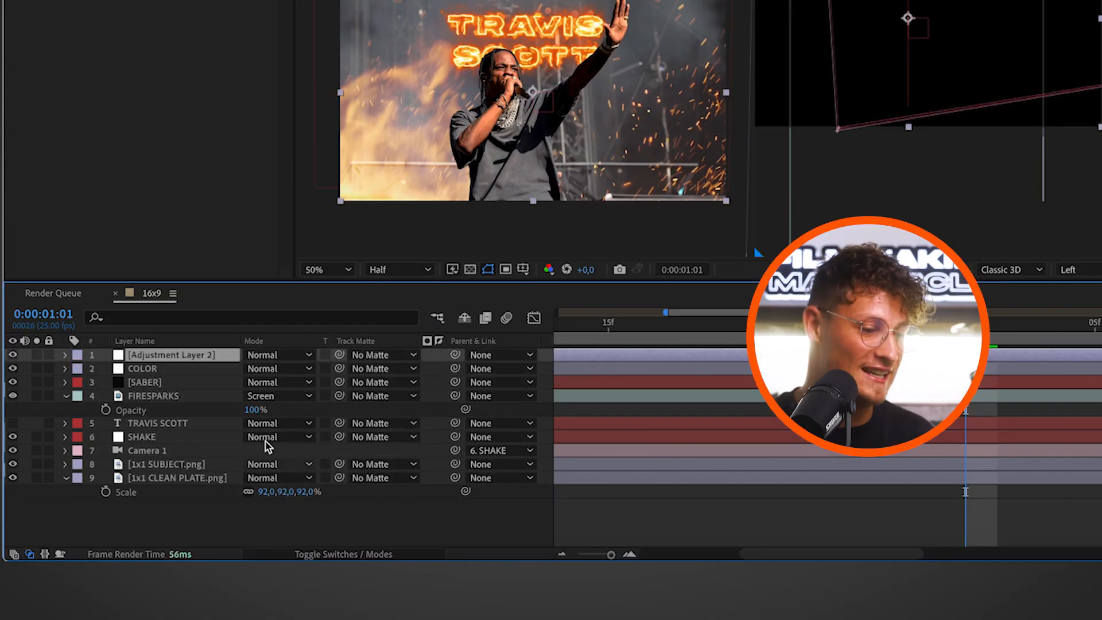
Create a BLUR FOCUS adjustment layer with Camera Lens Blur and an oval mask around singer and title
text(BLUR FOCUS)
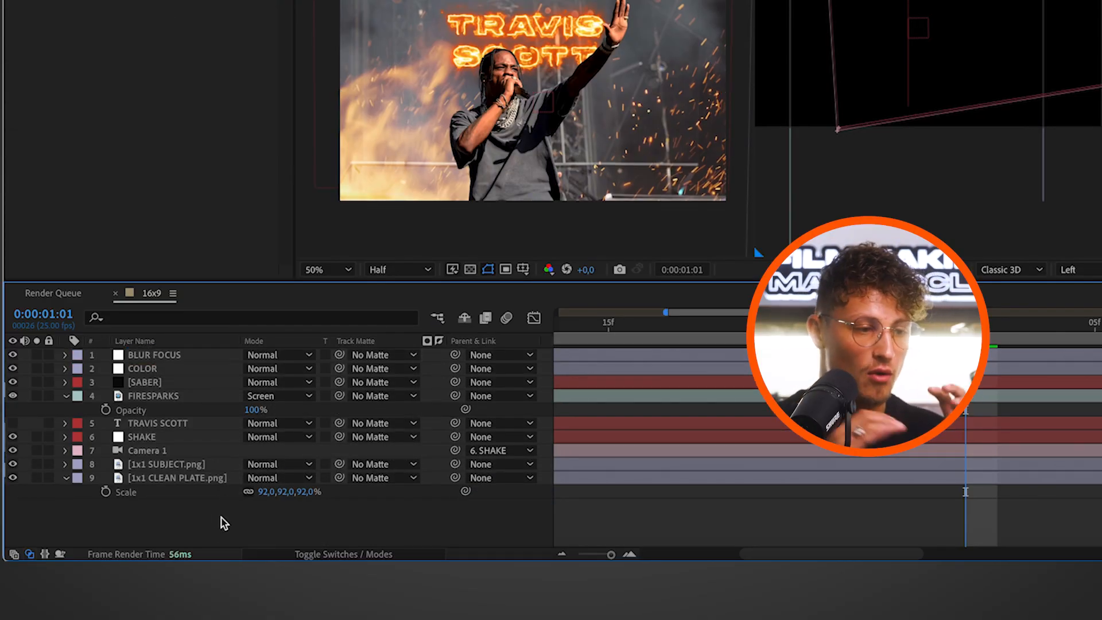
text(ca)
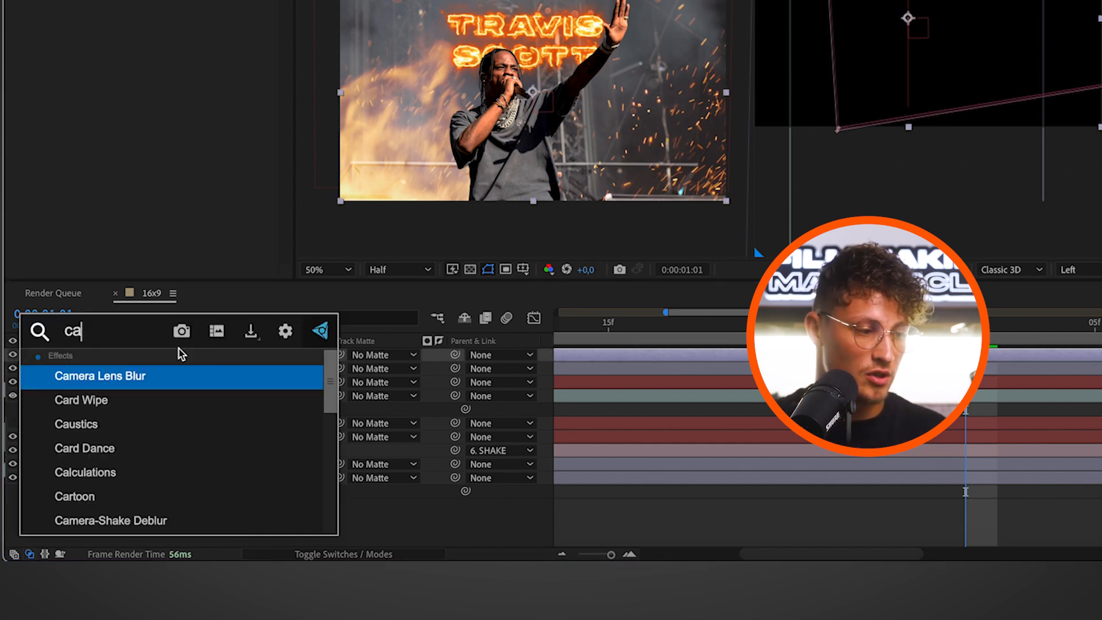
text(m)
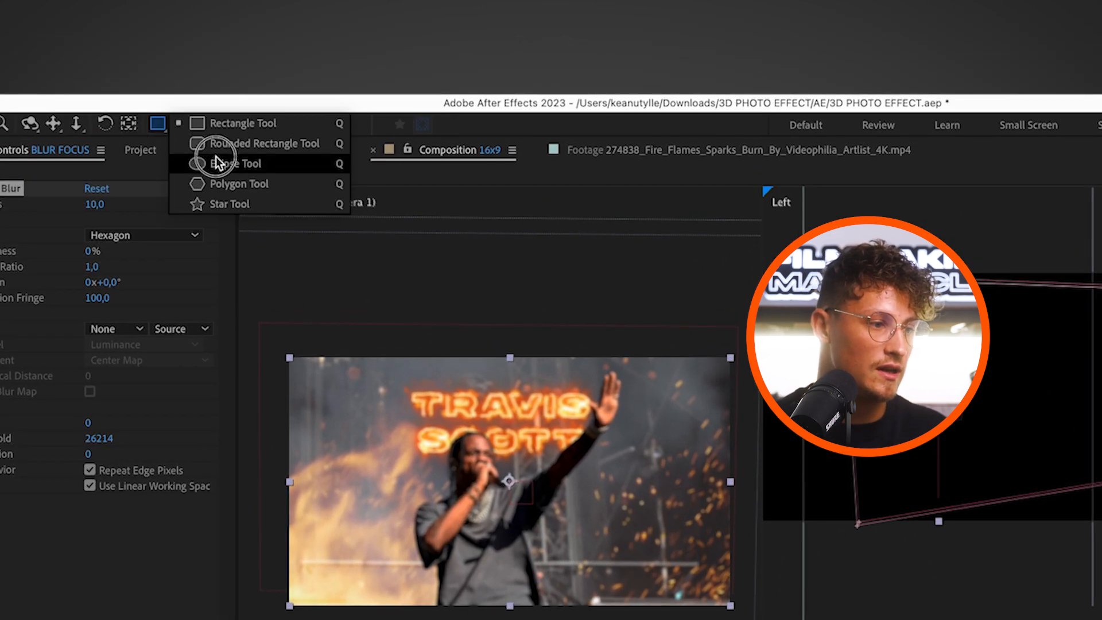
click(236, 163)
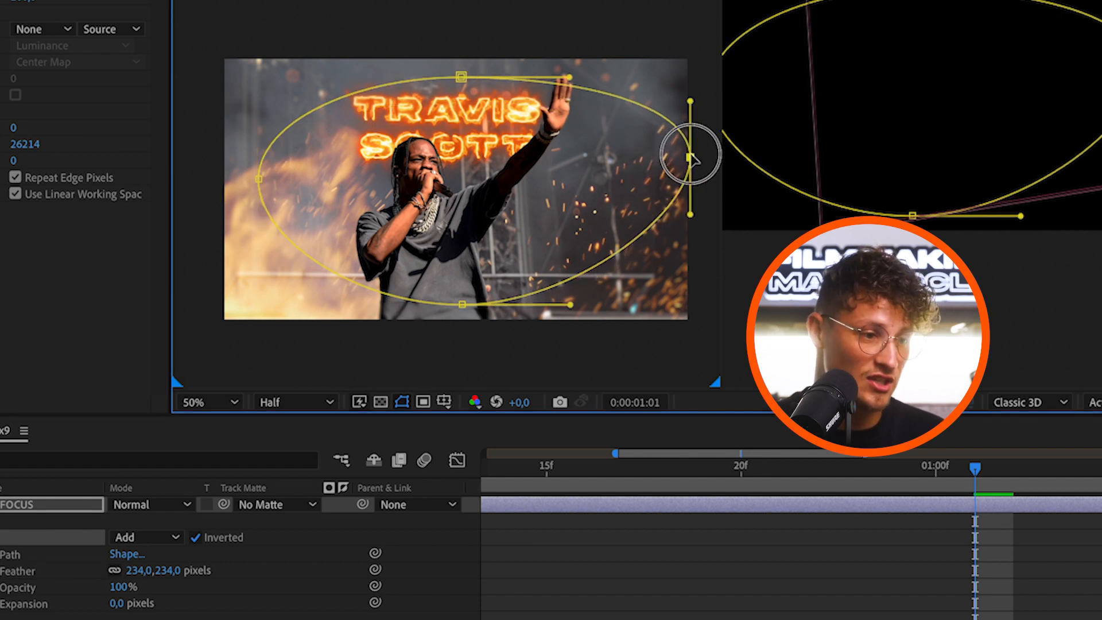
drag(689, 158, 664, 172)
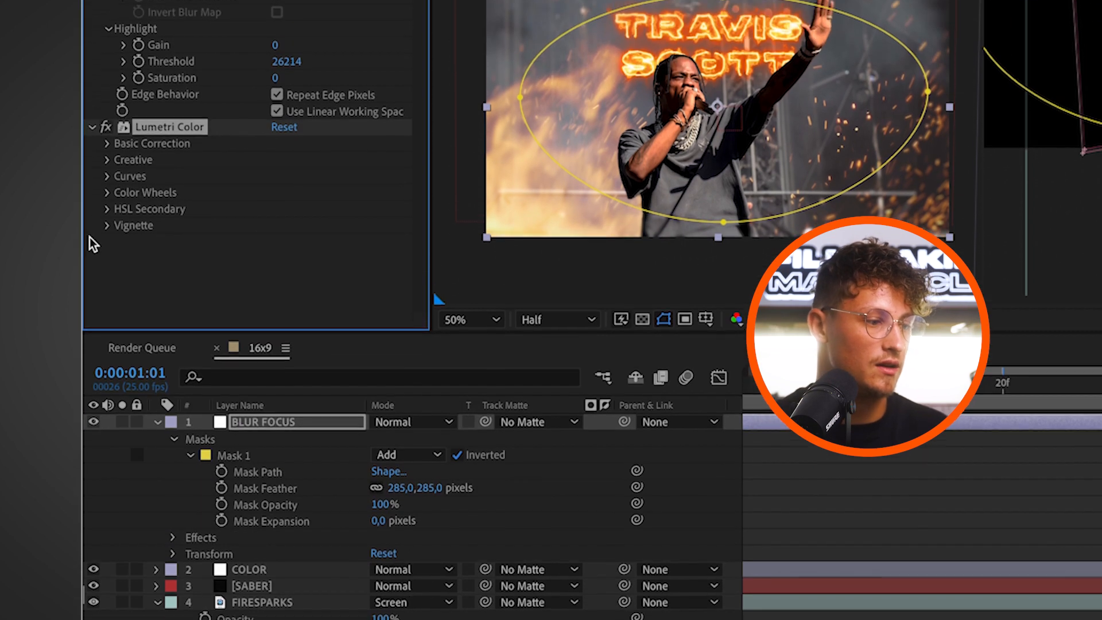
Expand Basic Correction in the BLUR FOCUS layer's Lumetri Color to edit Exposure
click(106, 143)
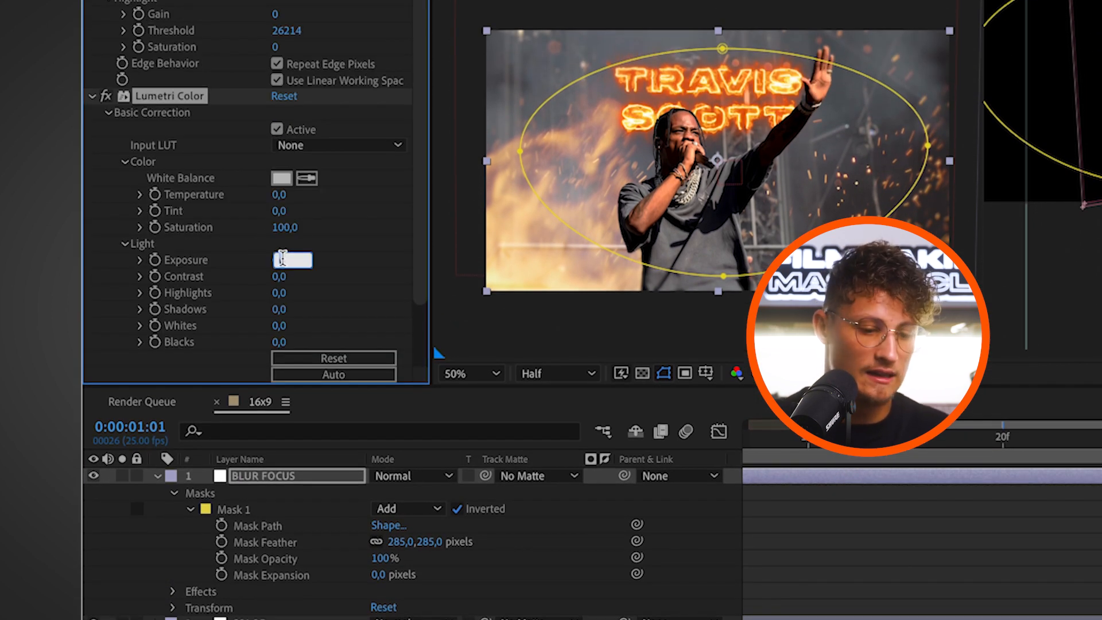